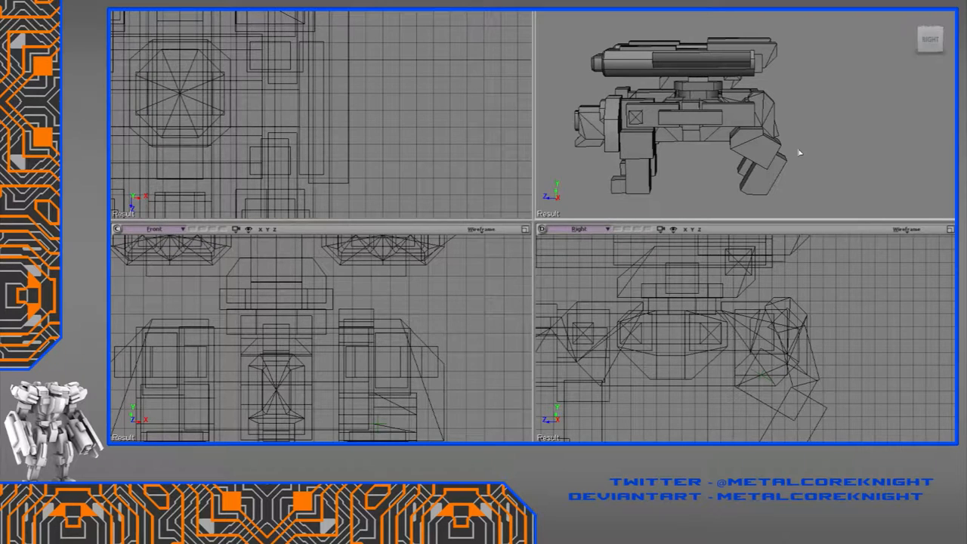
pyautogui.moveTo(766, 140)
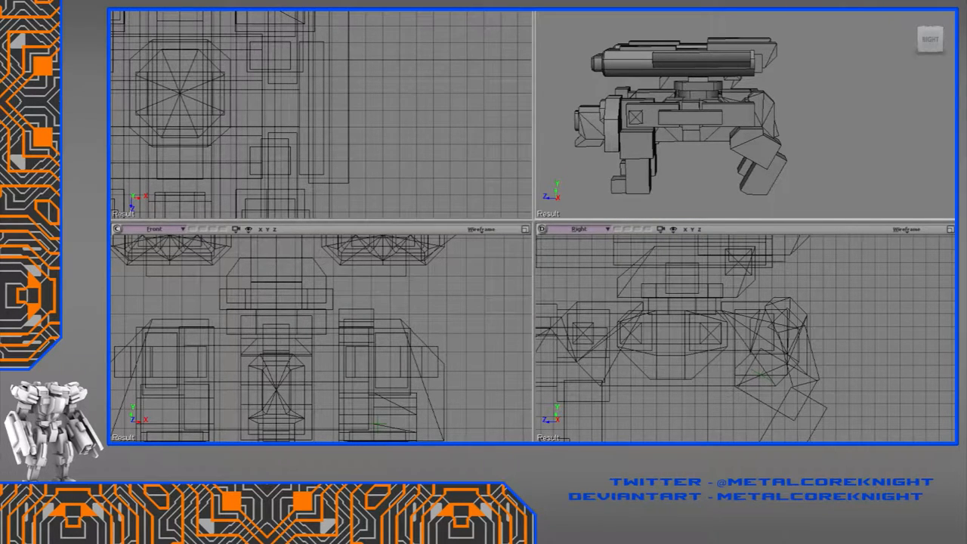
pyautogui.moveTo(814, 96)
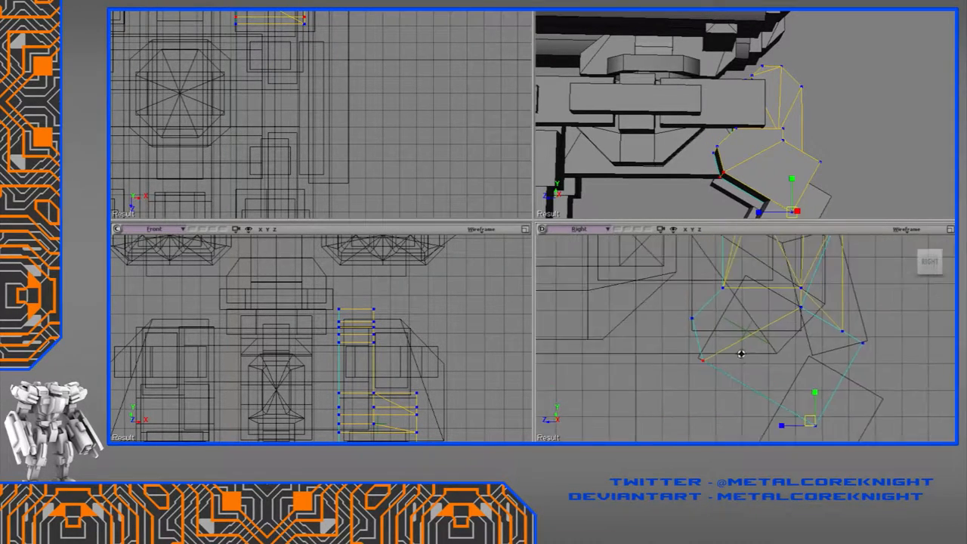
# - Pull the knee piece's points into thicker, angled armour plates on the mech leg
pyautogui.moveTo(740, 355); pyautogui.dragTo(661, 322)
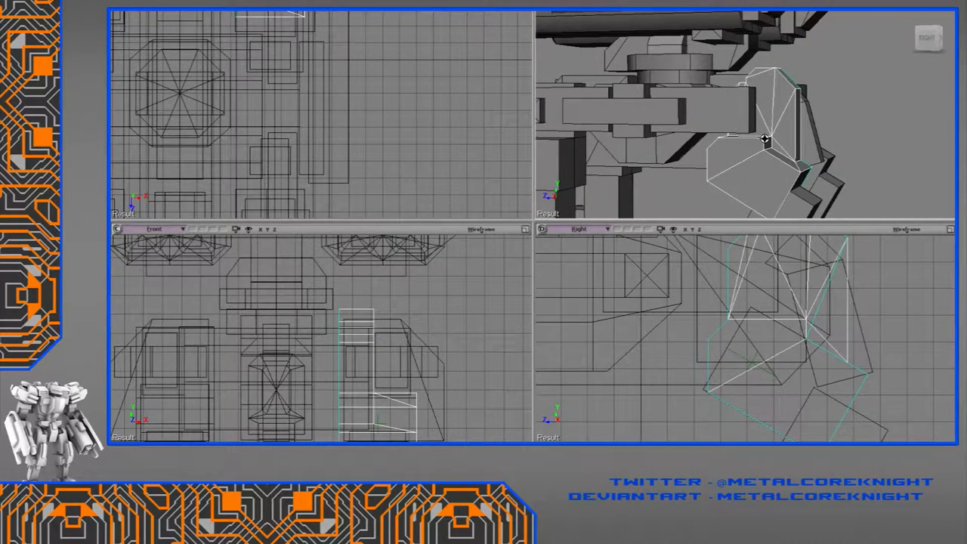
pyautogui.moveTo(763, 140); pyautogui.dragTo(673, 162)
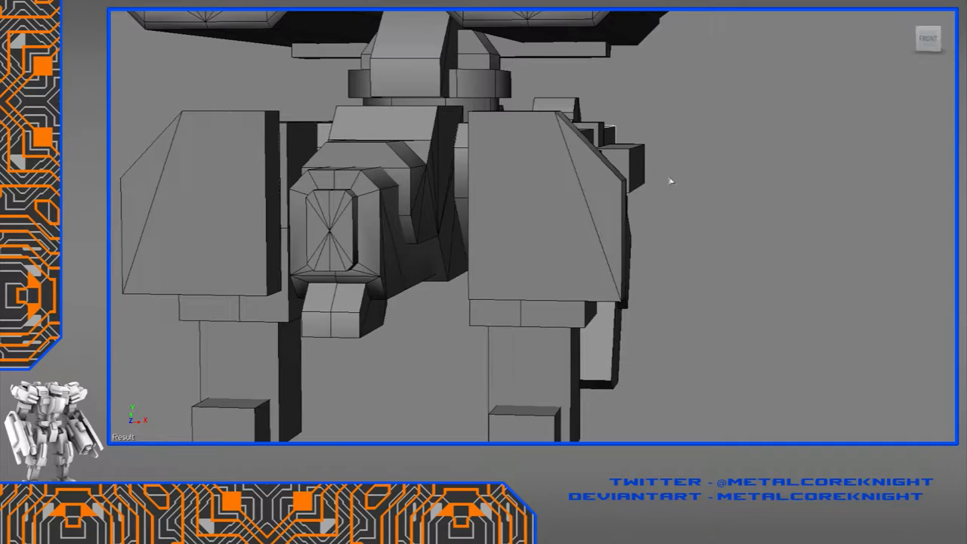
# - Orbit the perspective view to inspect the upper leg armour at the hip joint
pyautogui.moveTo(669, 180); pyautogui.dragTo(552, 268)
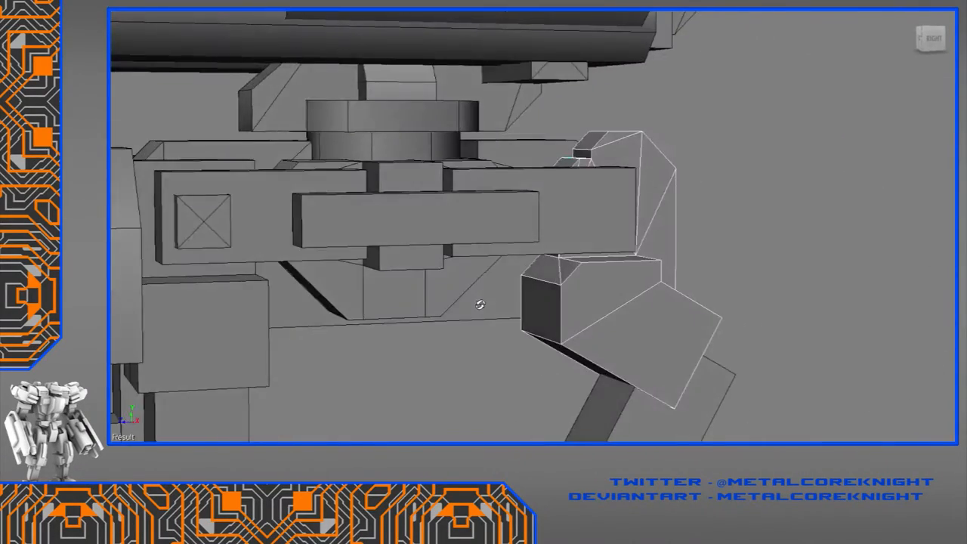
# - Scale the new cube into a long rectangular block beside the hip bar
pyautogui.moveTo(480, 303); pyautogui.dragTo(465, 291)
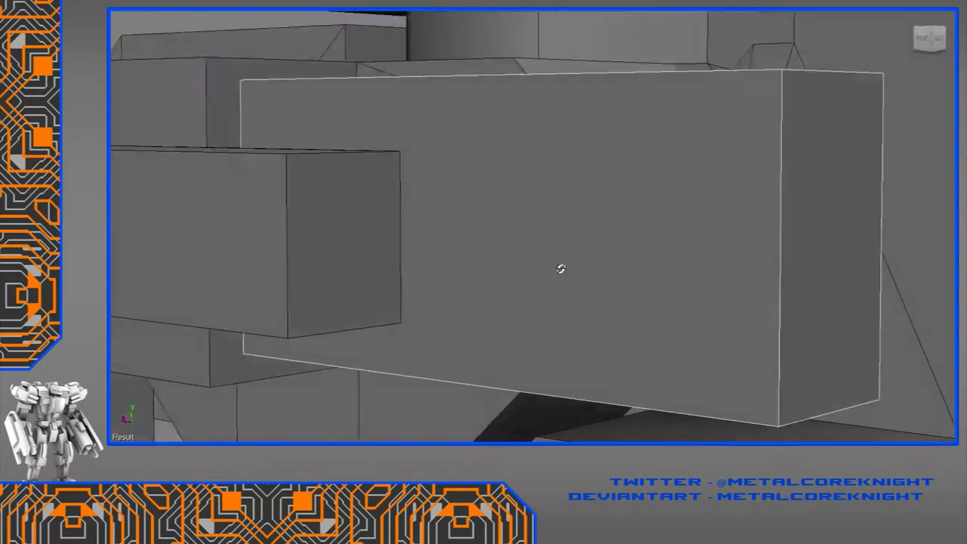
pyautogui.moveTo(561, 269); pyautogui.dragTo(612, 300)
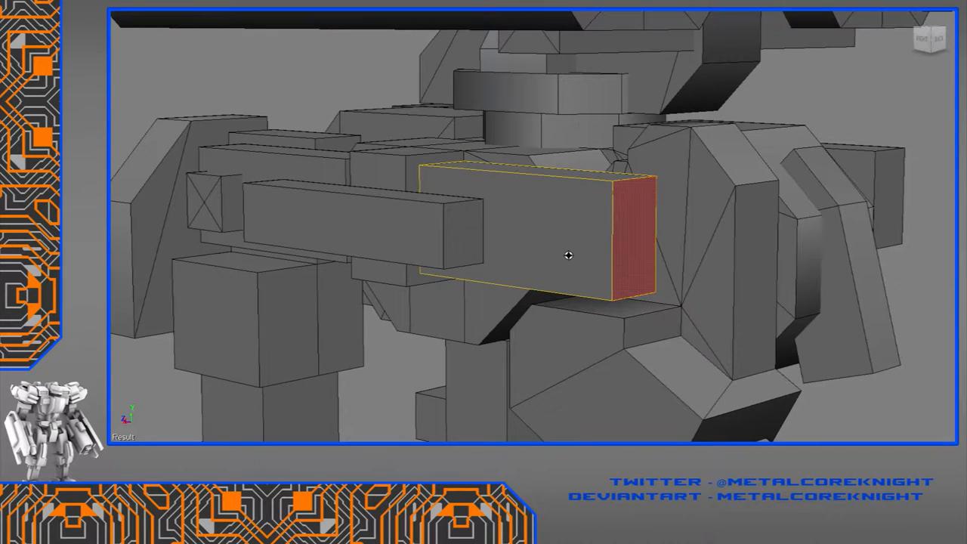
pyautogui.moveTo(591, 264)
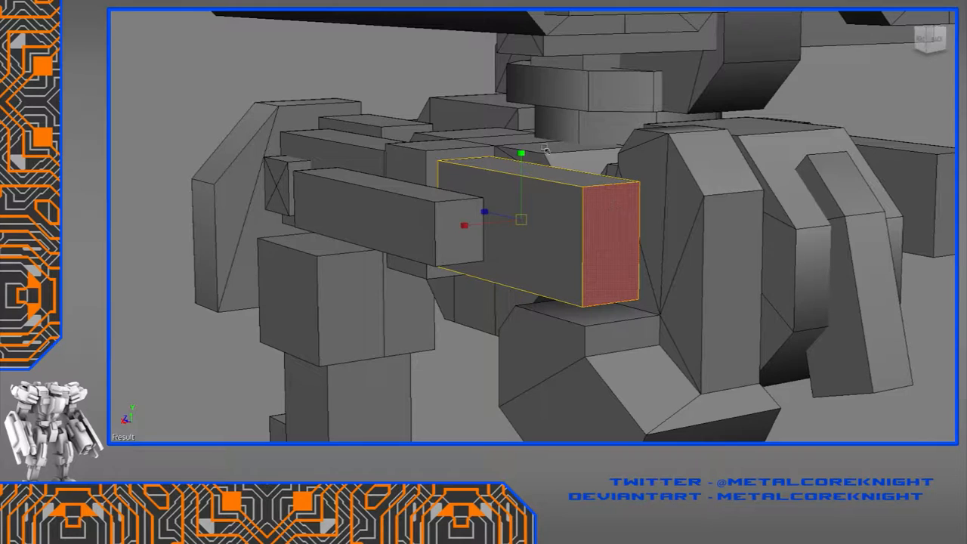
# - Move the new block into place within the mech's hip mount
pyautogui.moveTo(522, 219); pyautogui.dragTo(559, 242)
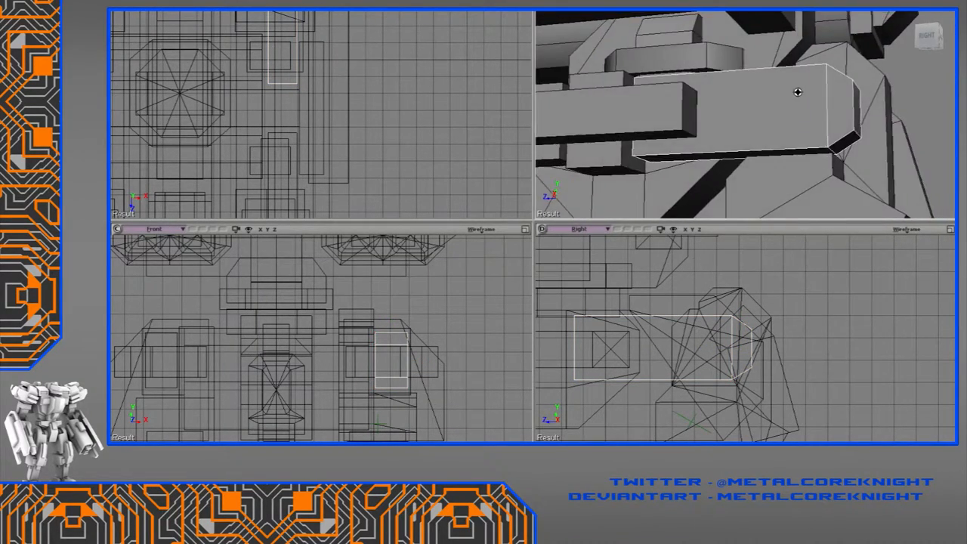
# - Position the small cube onto the front end of the hip block
pyautogui.moveTo(797, 94); pyautogui.dragTo(744, 155)
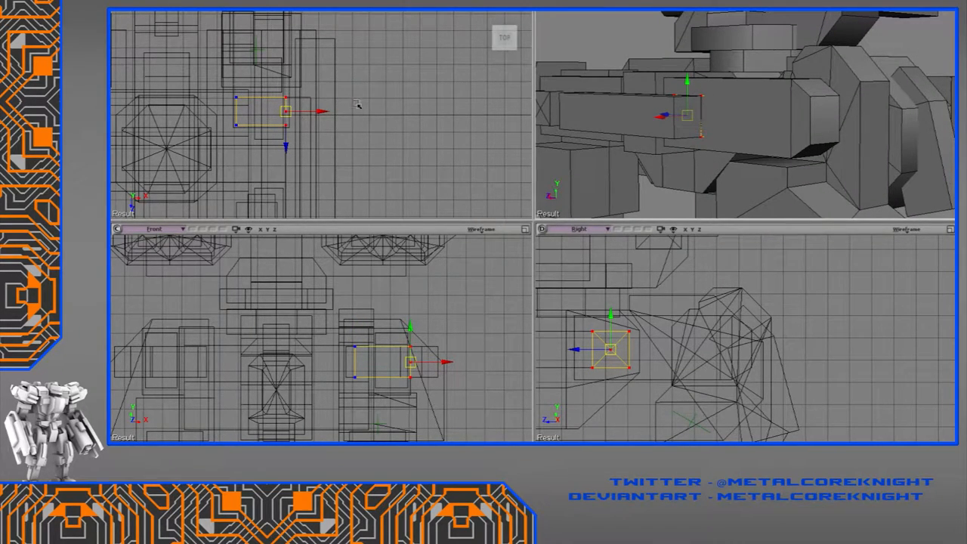
pyautogui.moveTo(680, 113); pyautogui.dragTo(710, 180)
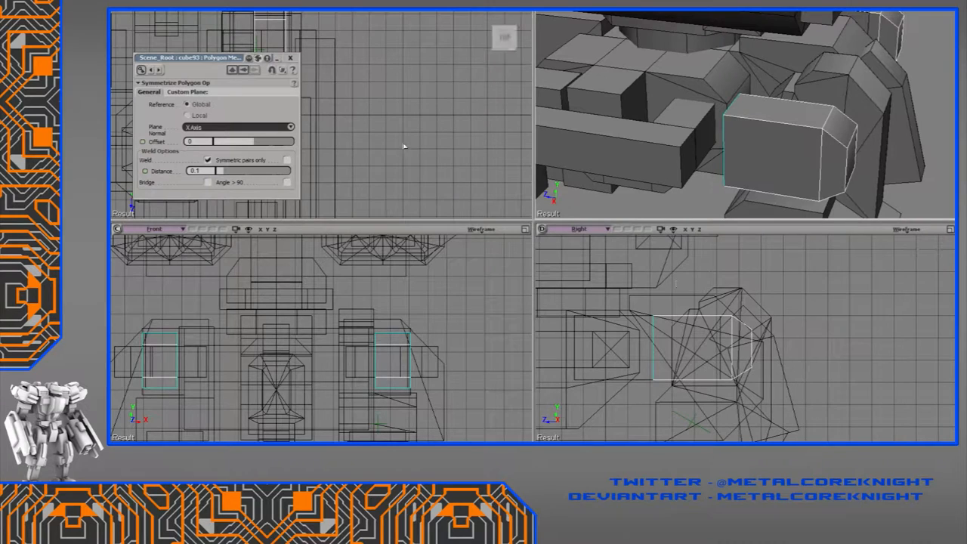
# - Set the Symmetrize reference to Local and the plane normal to Z Axis
pyautogui.click(188, 114)
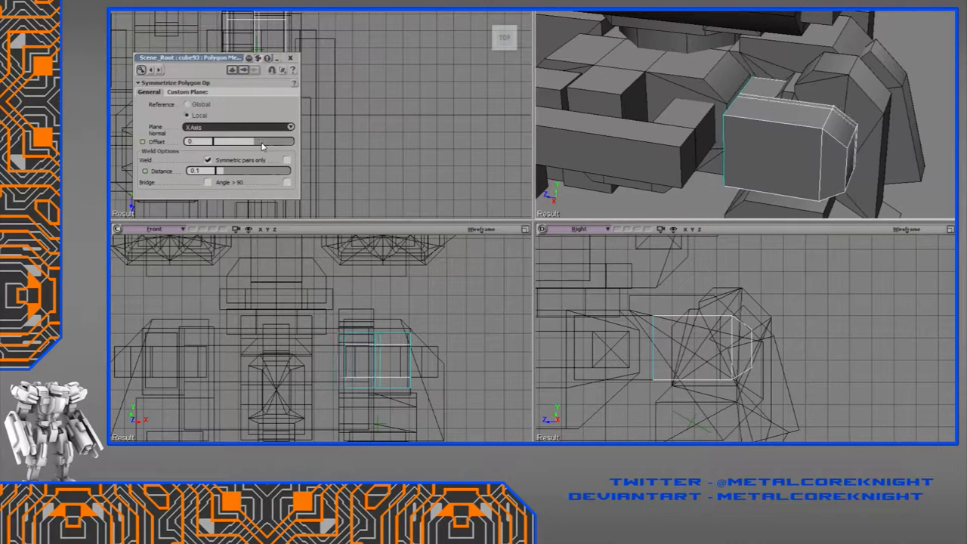
pyautogui.click(238, 126)
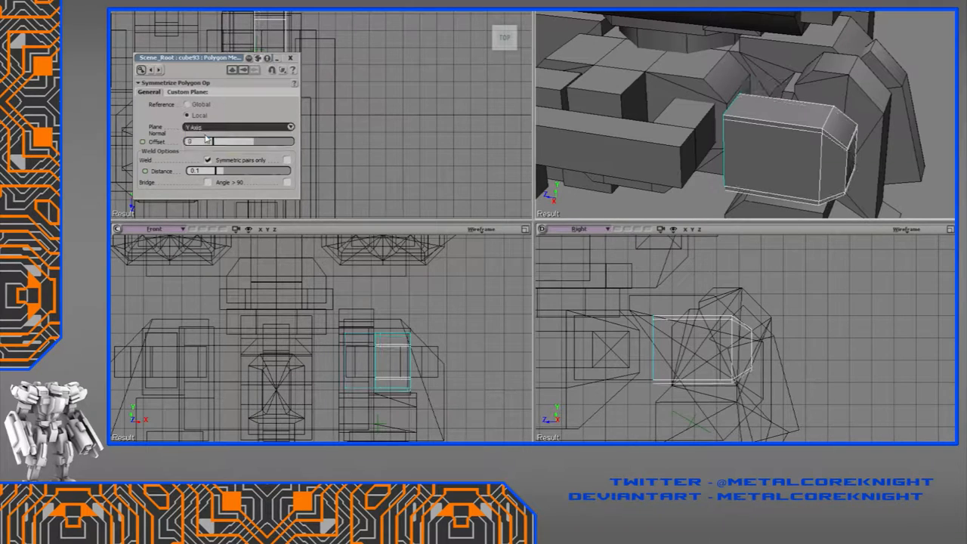
pyautogui.click(238, 127)
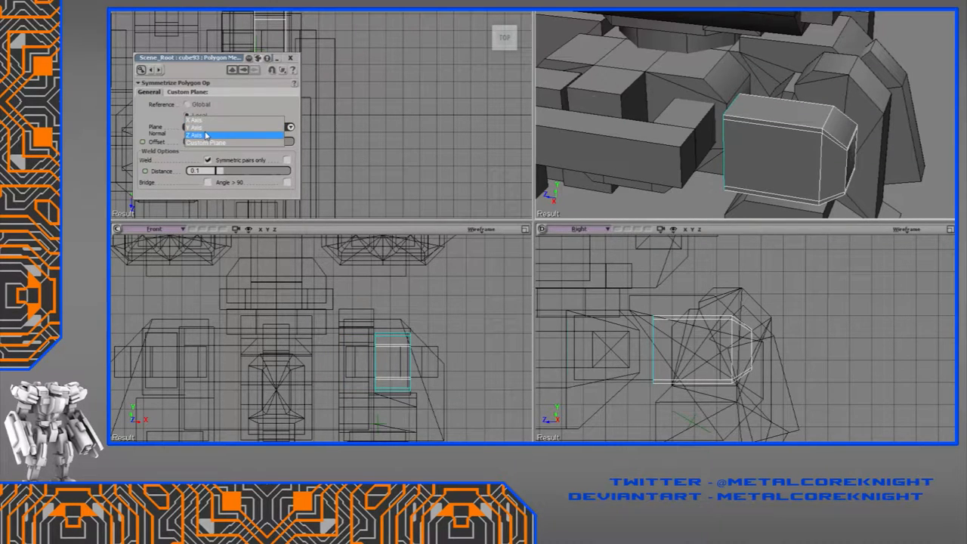
pyautogui.click(195, 135)
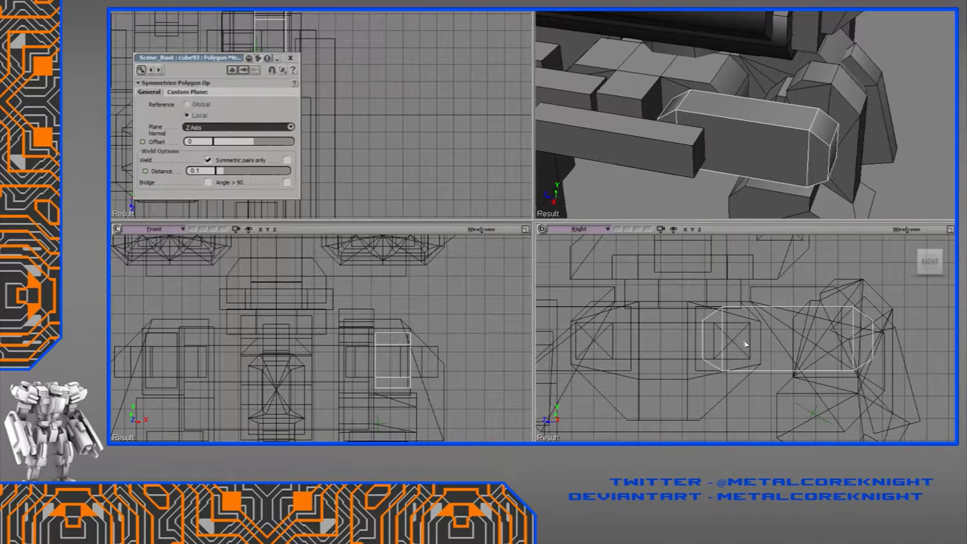
# - Place the new cube94 beside the mech's lower leg
pyautogui.click(744, 340)
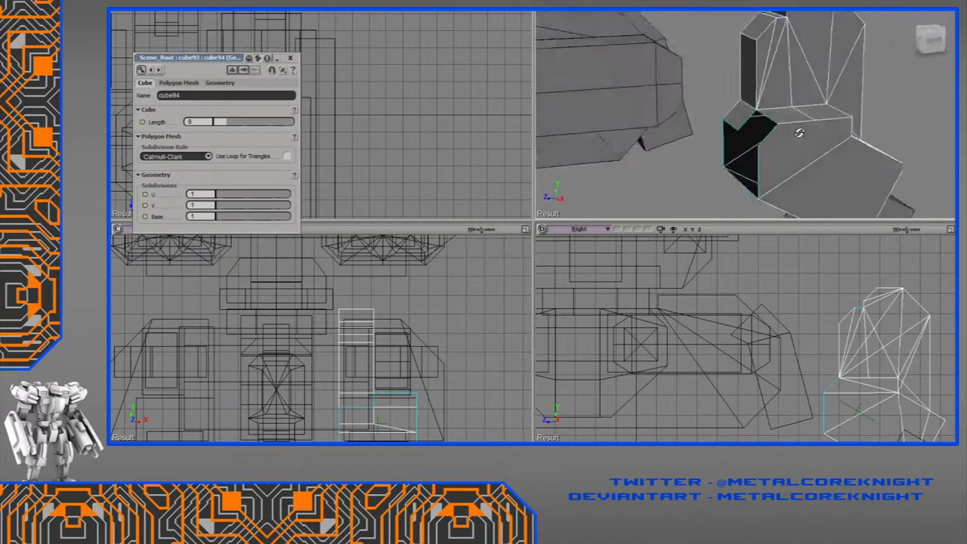
# - Select cube94's points and move them into an angled lower-leg armour shape
pyautogui.click(782, 122)
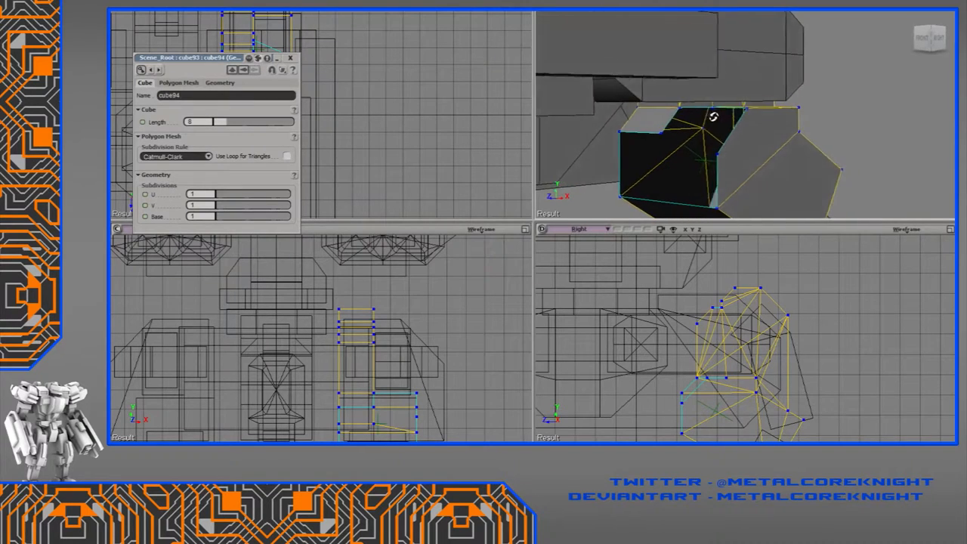
pyautogui.moveTo(710, 121); pyautogui.dragTo(688, 121)
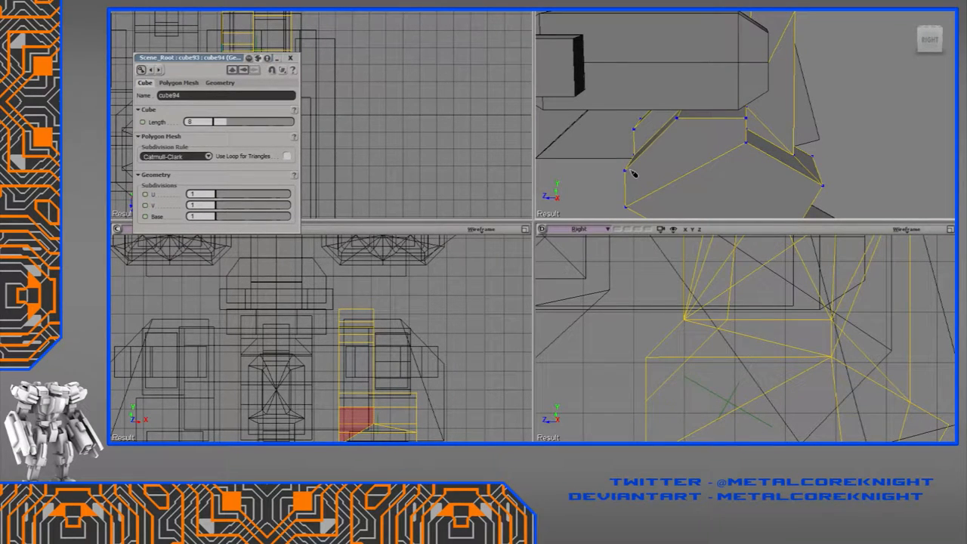
pyautogui.moveTo(846, 126)
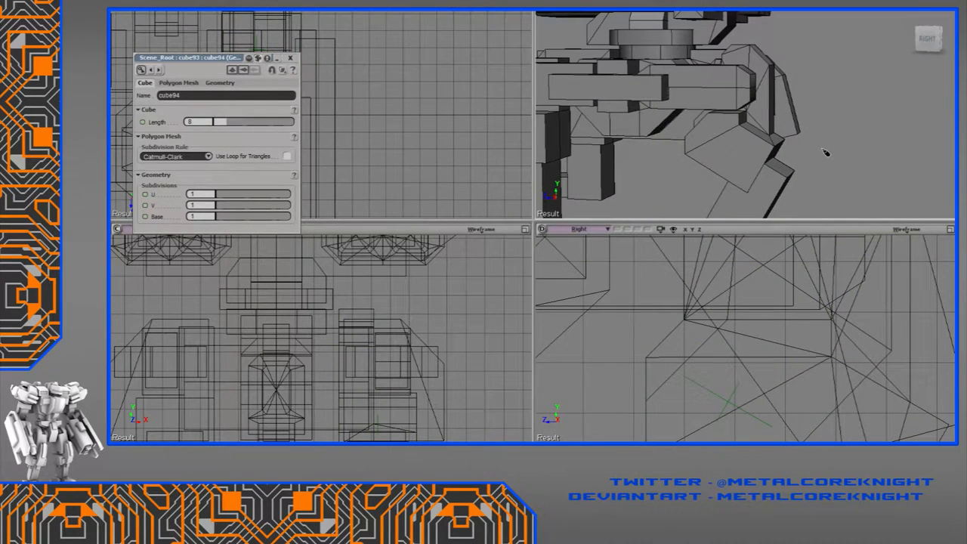
pyautogui.moveTo(863, 125)
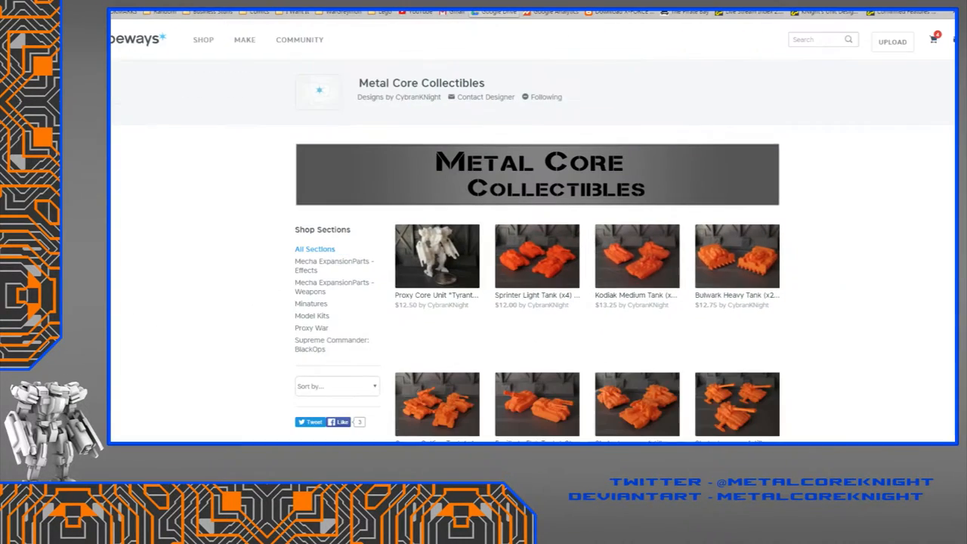
pyautogui.scroll(-3)
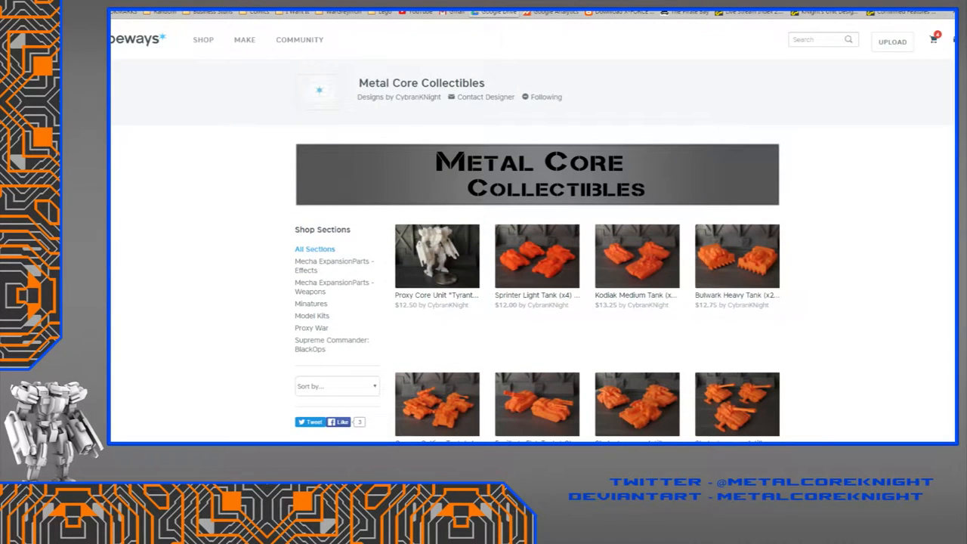
pyautogui.scroll(-3)
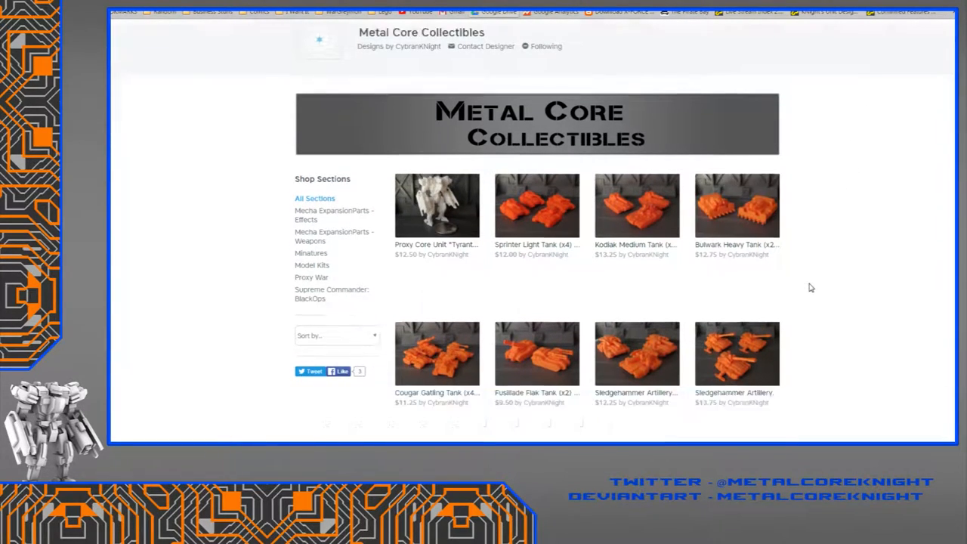
pyautogui.scroll(-3)
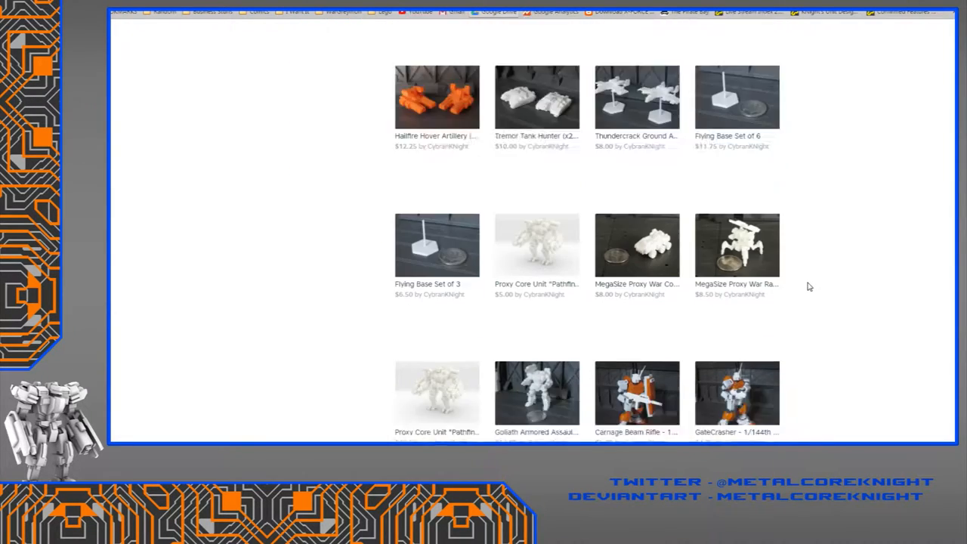
pyautogui.scroll(-3)
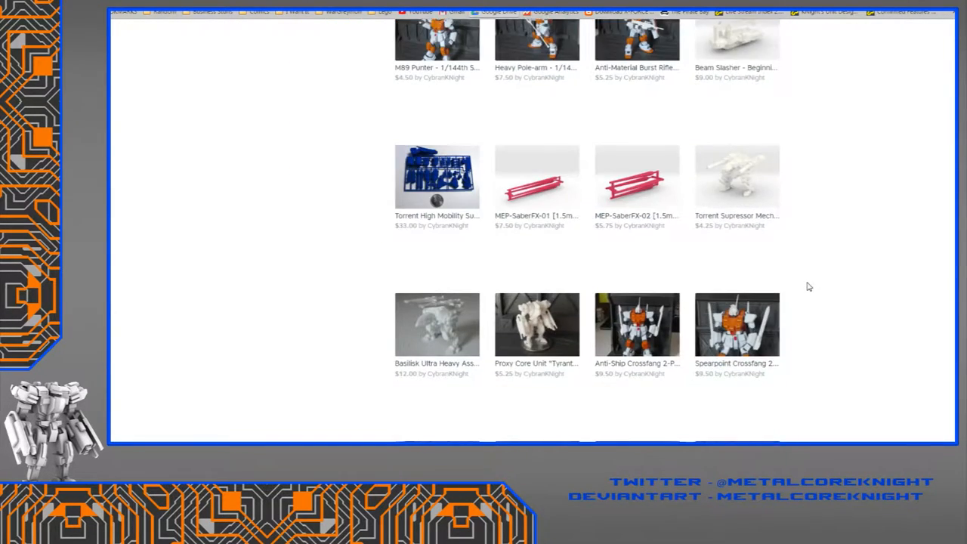
pyautogui.scroll(-3)
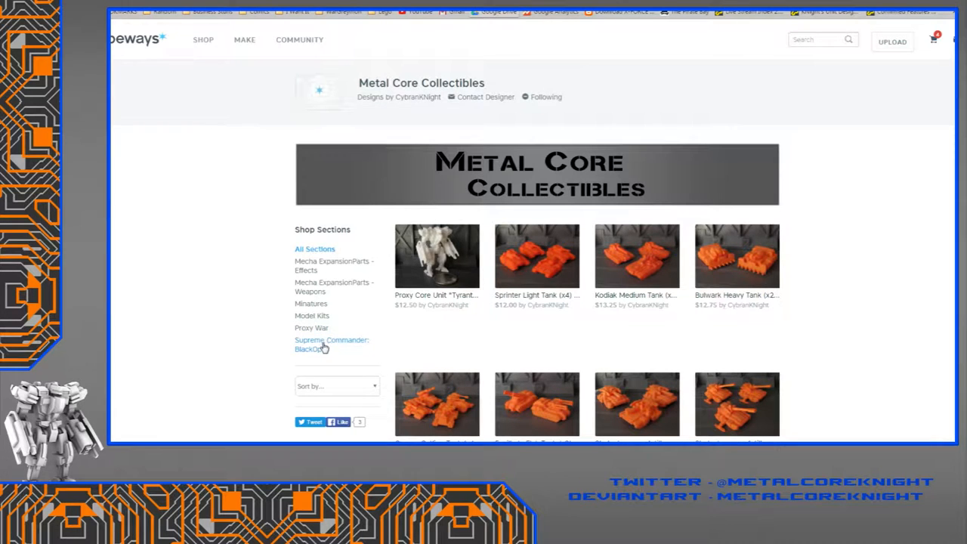
# - Filter the shop to Proxy War and Model Kits, then open the Torrent kit page
pyautogui.click(331, 344)
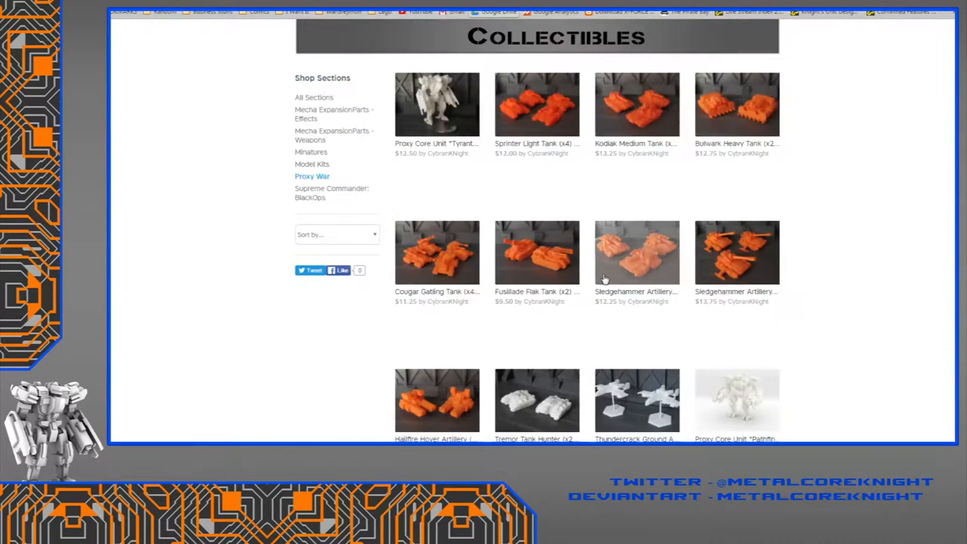
pyautogui.scroll(3)
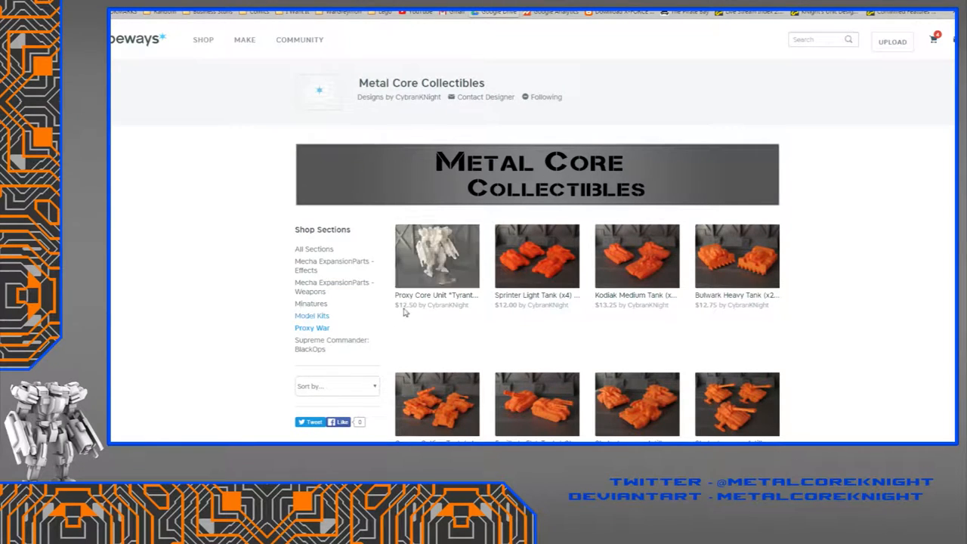
pyautogui.click(312, 315)
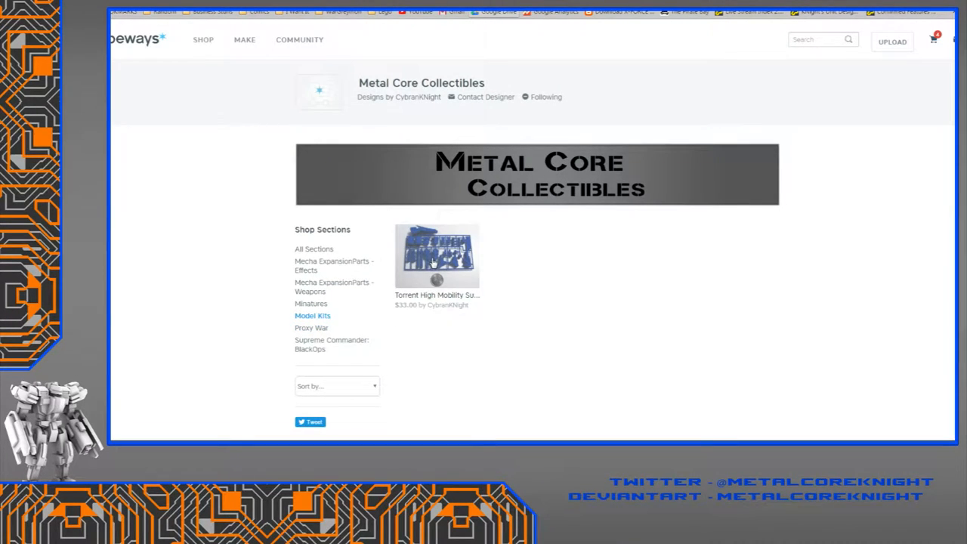
pyautogui.click(436, 256)
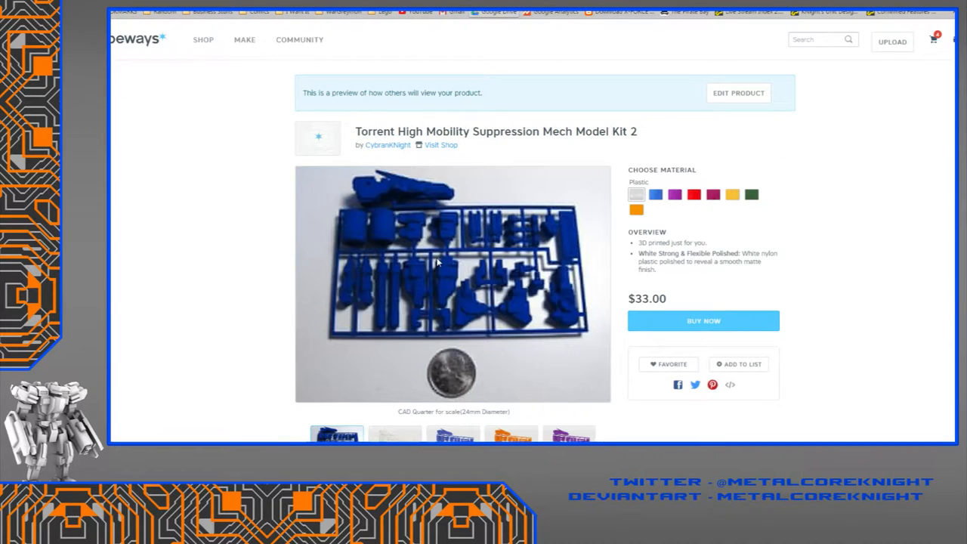
# - View the Torrent kit's white digital preview image and scroll through the page
pyautogui.scroll(-3)
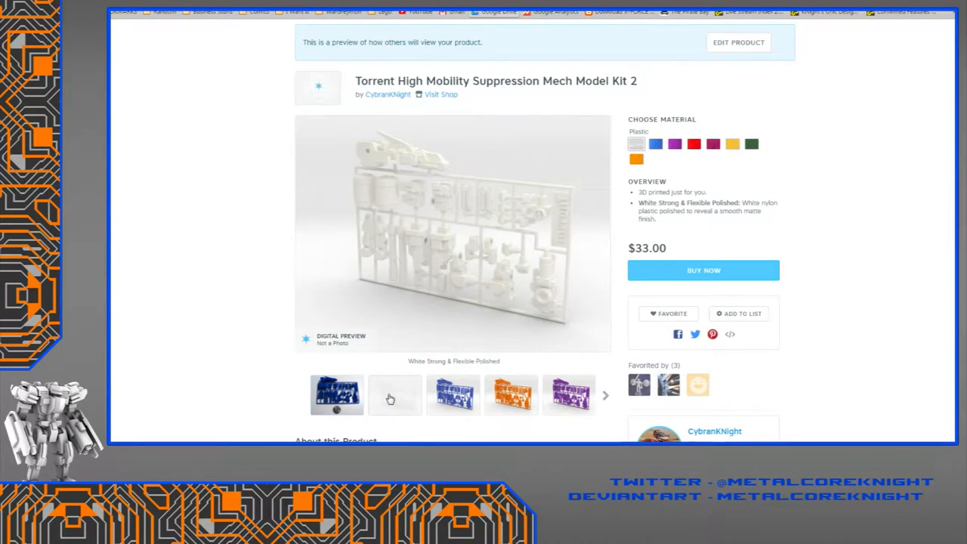
pyautogui.click(394, 395)
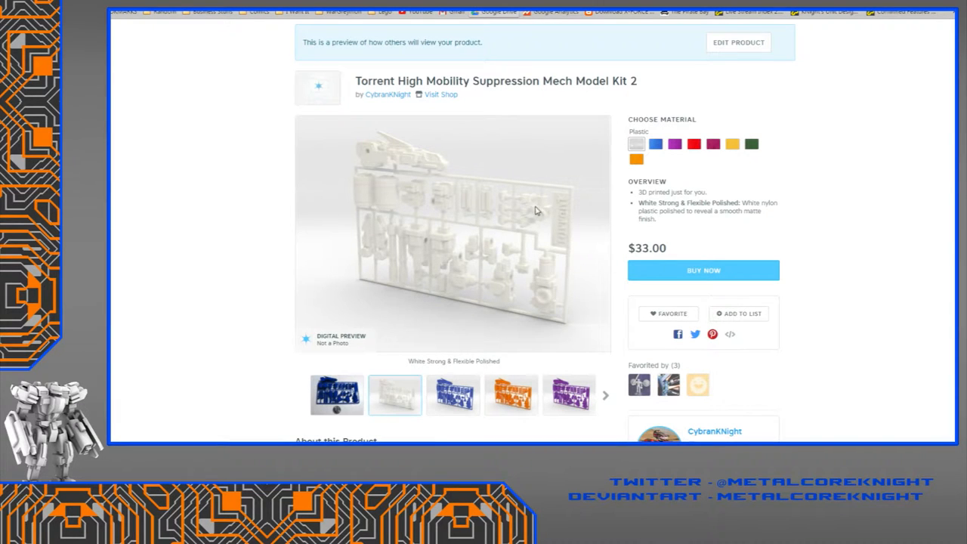
pyautogui.moveTo(497, 262)
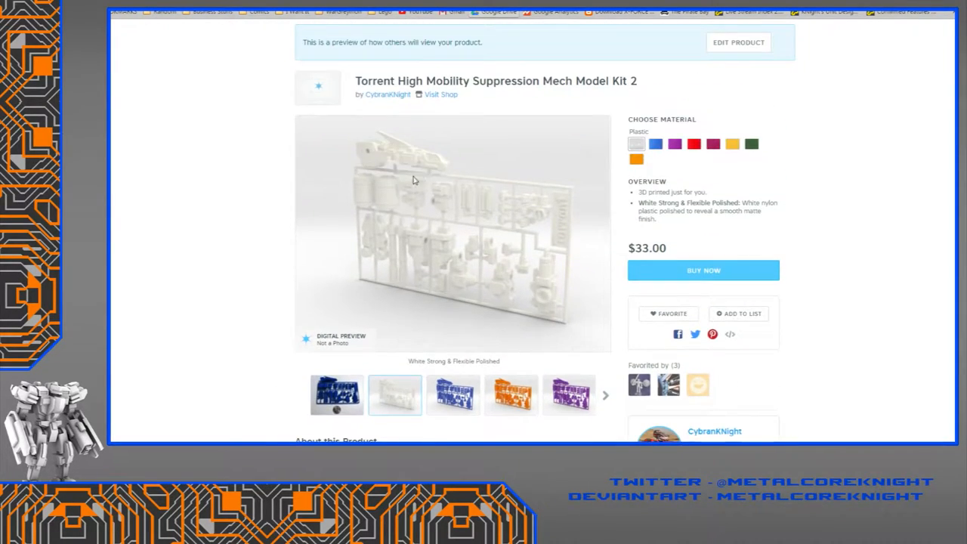
pyautogui.scroll(-3)
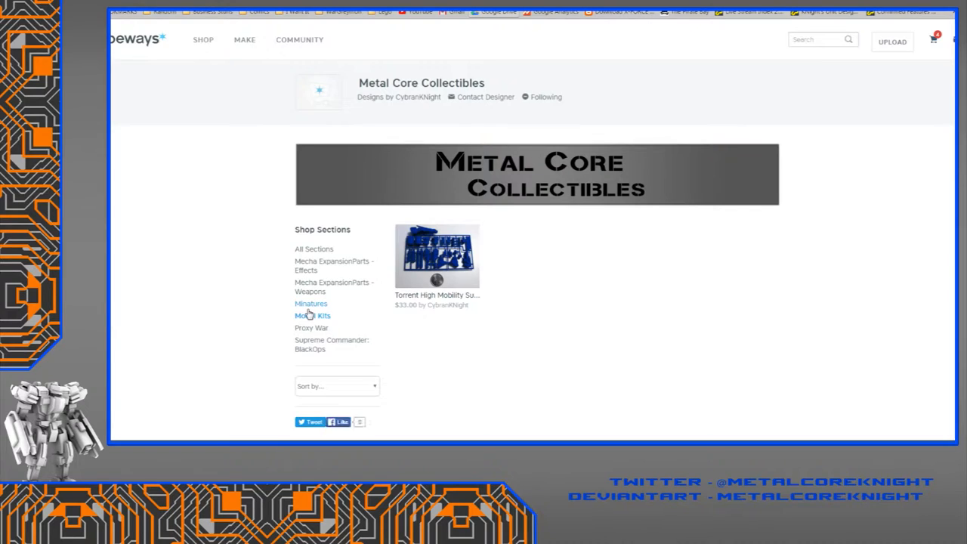
# - Filter the shop to Minatures and open the Torrent Supressor Mech Miniature page, scrolling its photos
pyautogui.click(311, 303)
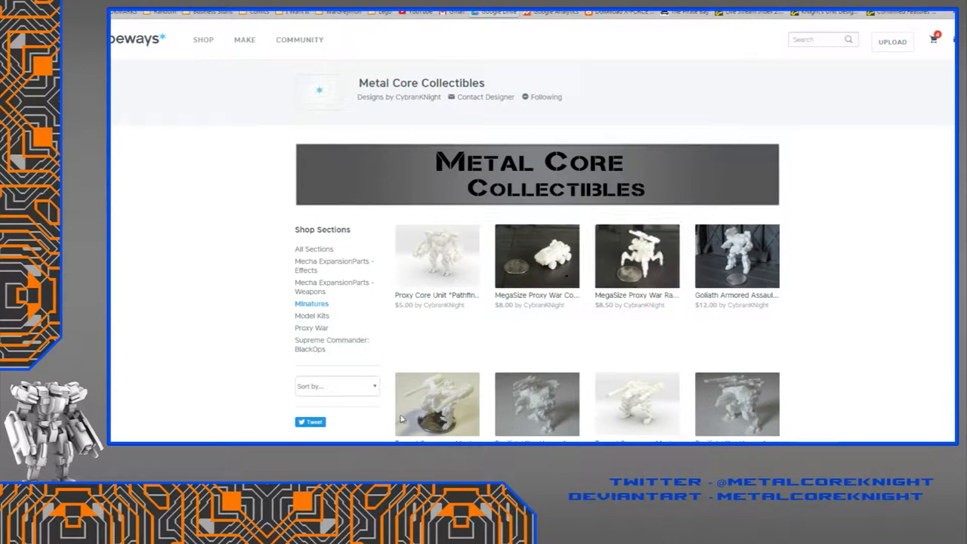
pyautogui.click(436, 403)
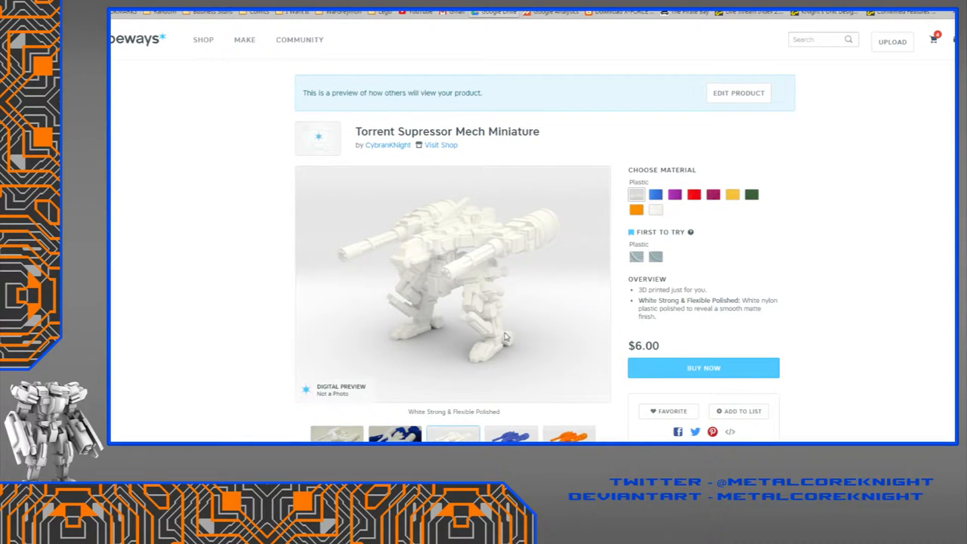
pyautogui.moveTo(490, 322)
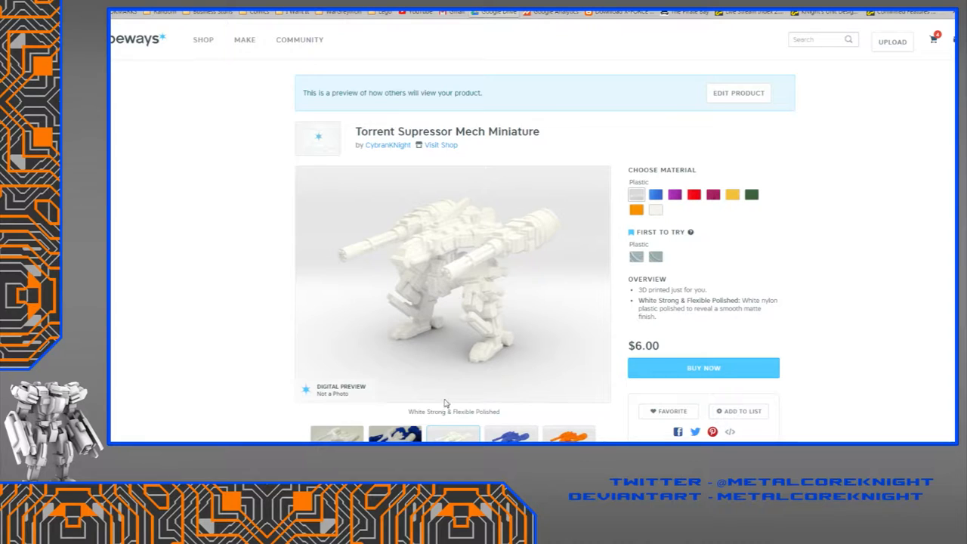
pyautogui.scroll(-3)
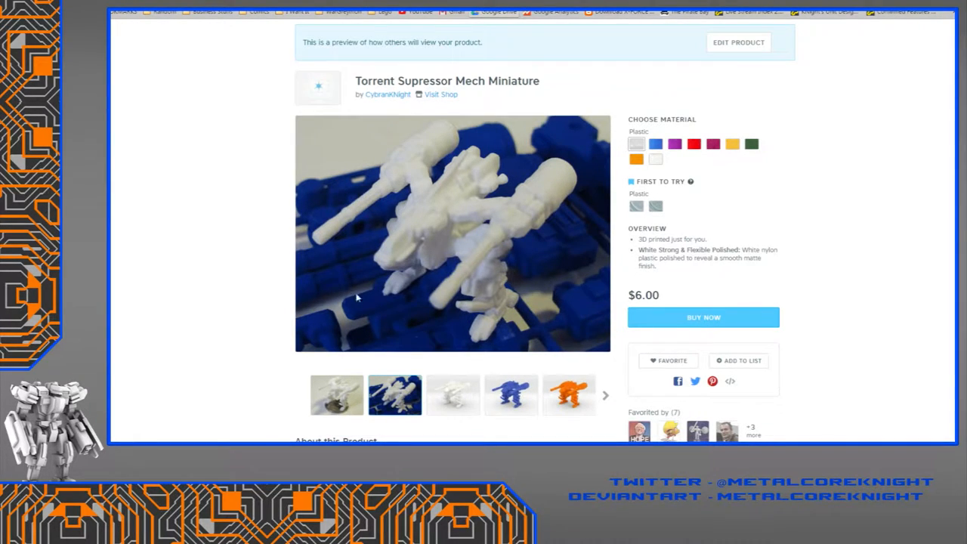
pyautogui.moveTo(289, 309)
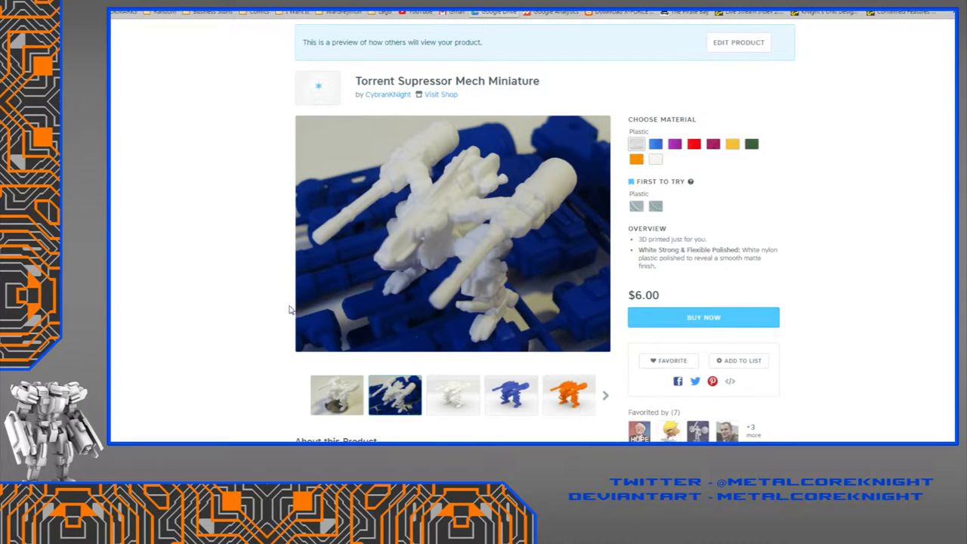
pyautogui.moveTo(286, 312)
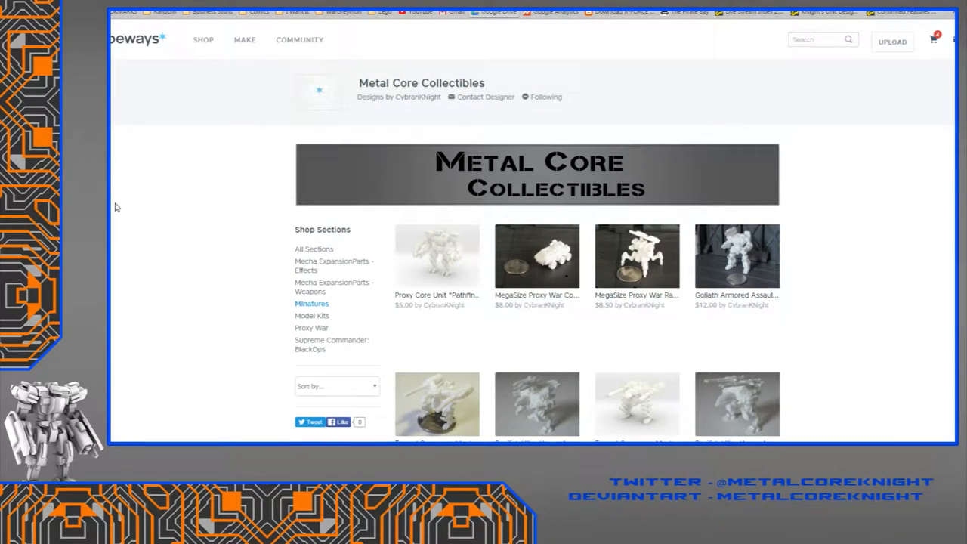
pyautogui.moveTo(132, 227)
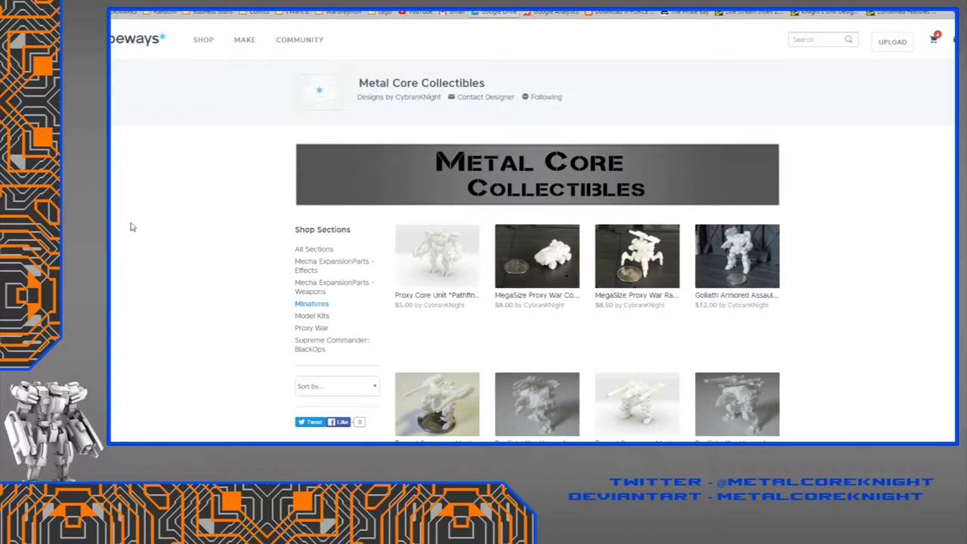
# - Browse the Mecha ExpansionParts - Weapons section and open the $5.25 Anti-Material Burst Rifle
pyautogui.scroll(-3)
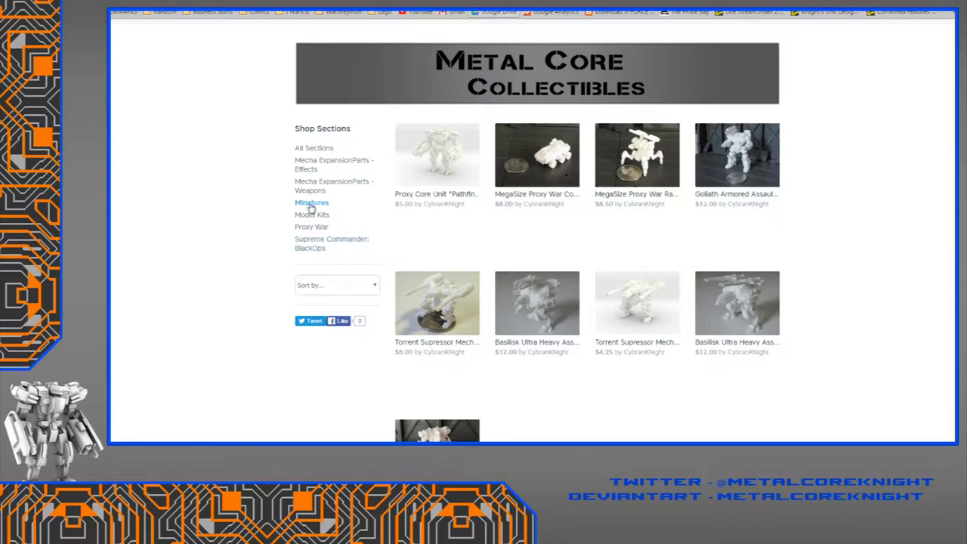
pyautogui.click(334, 185)
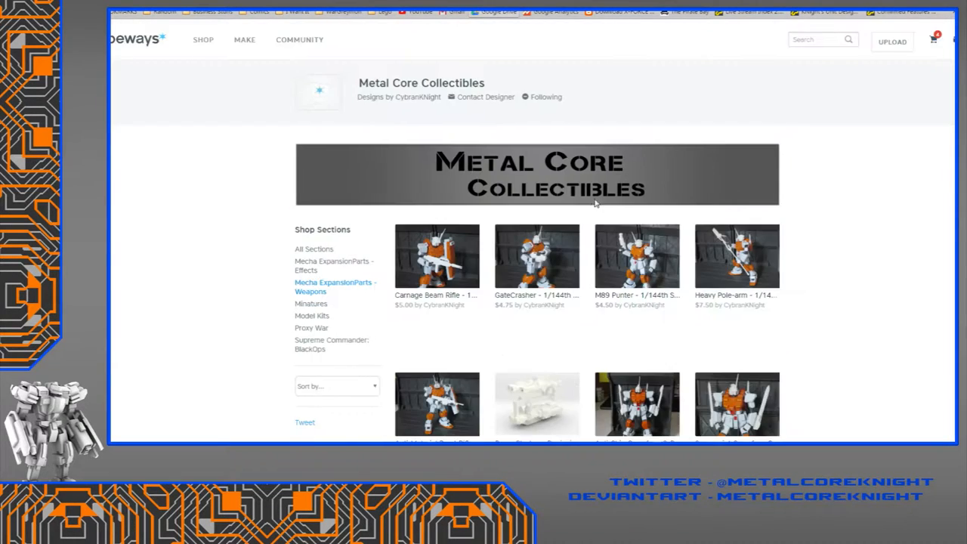
pyautogui.scroll(-3)
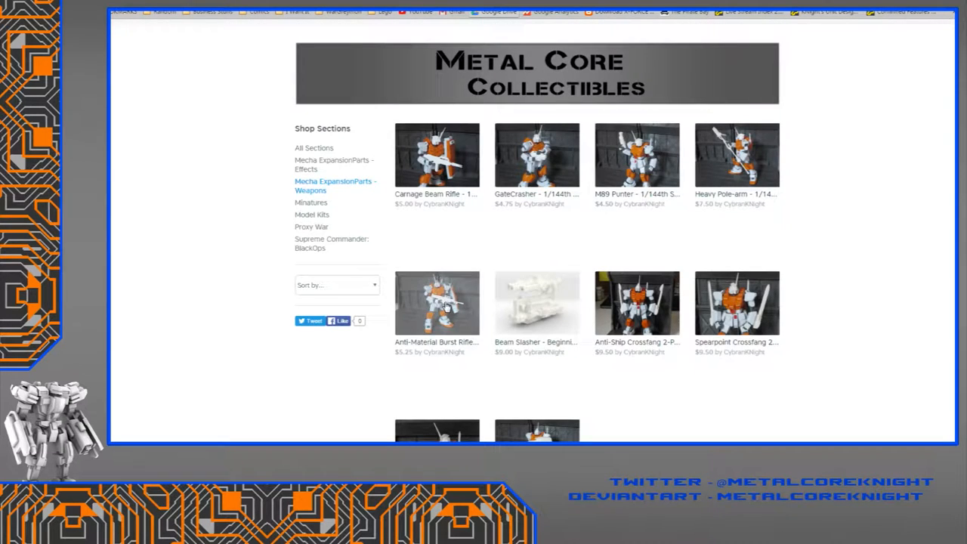
pyautogui.click(436, 305)
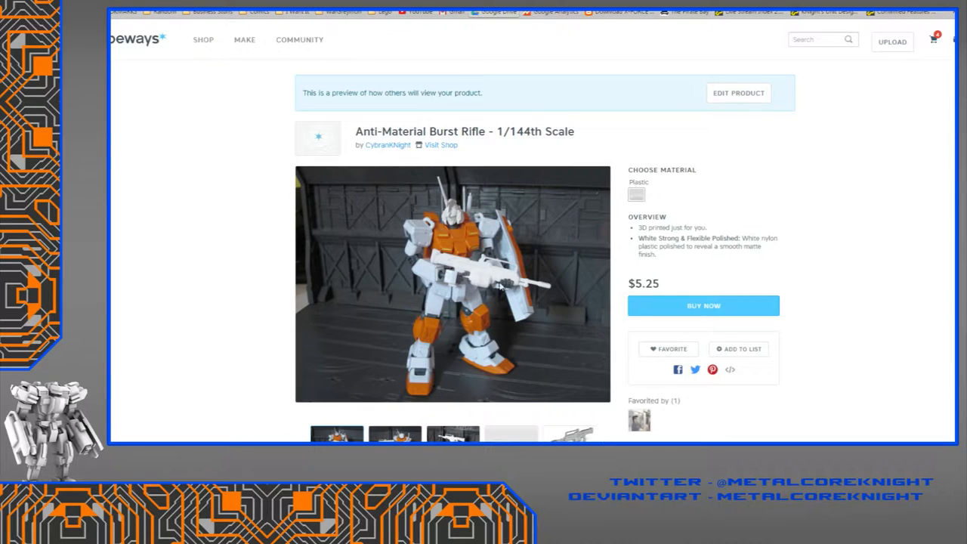
# - Show the Anti-Material Burst Rifle's white digital preview render
pyautogui.click(568, 435)
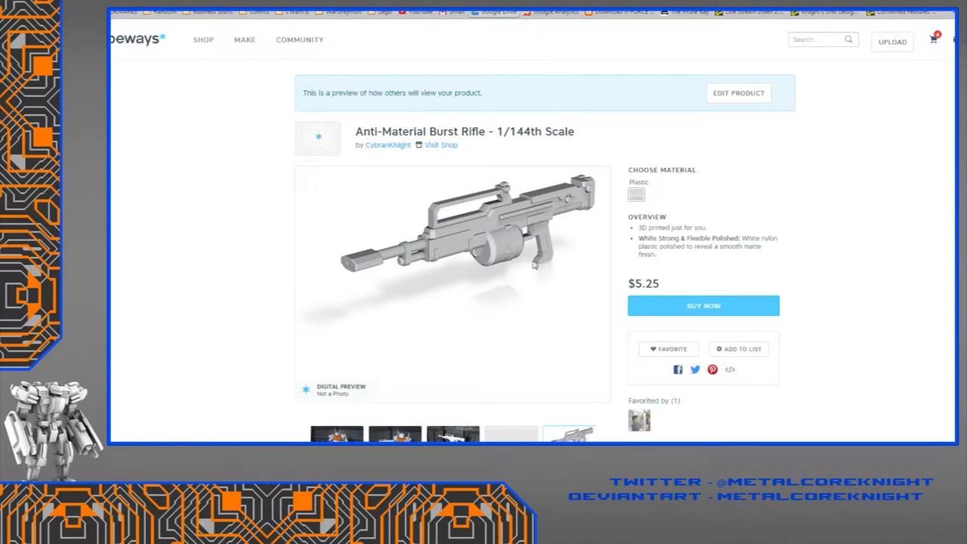
pyautogui.moveTo(480, 250)
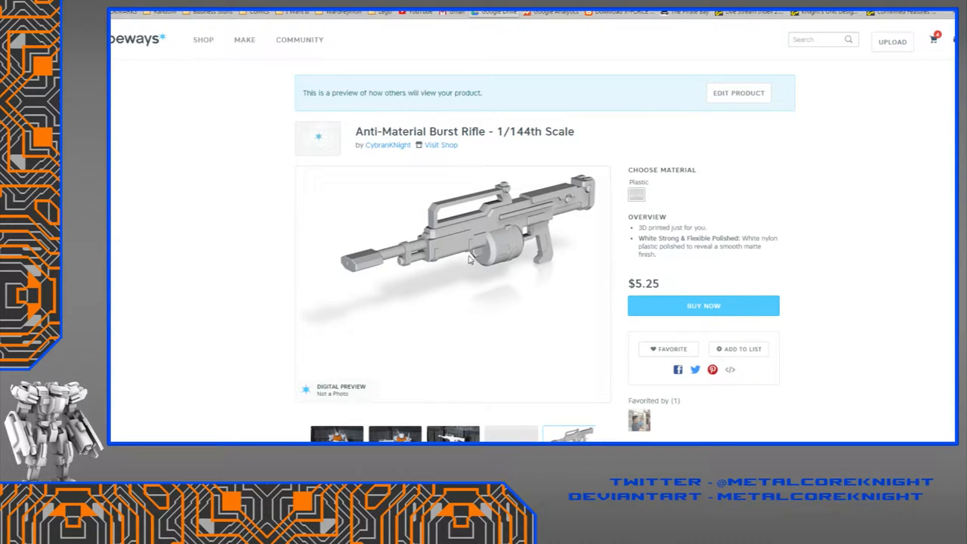
pyautogui.moveTo(470, 260)
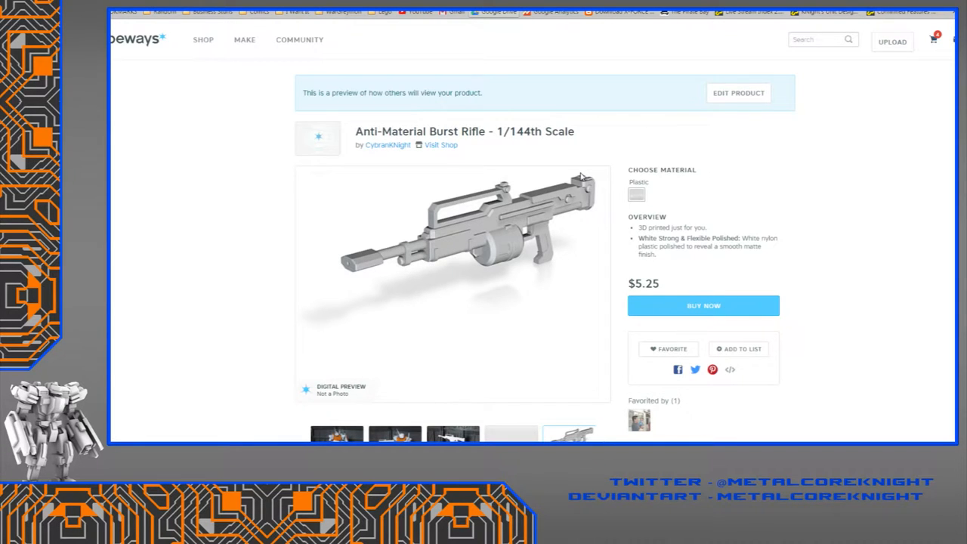
pyautogui.moveTo(235, 326)
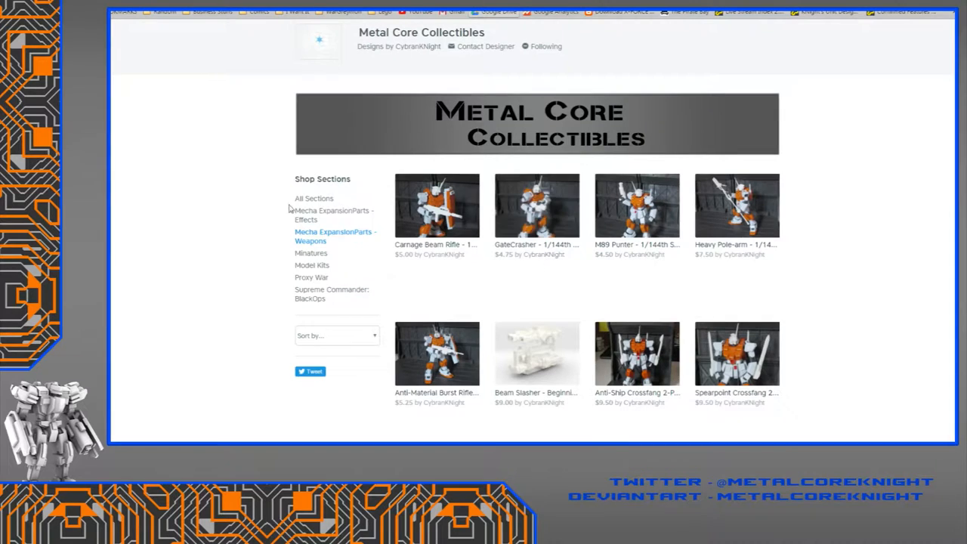
# - View the shop's Effects section, then the Minatures section, scrolling down its product grid
pyautogui.click(333, 215)
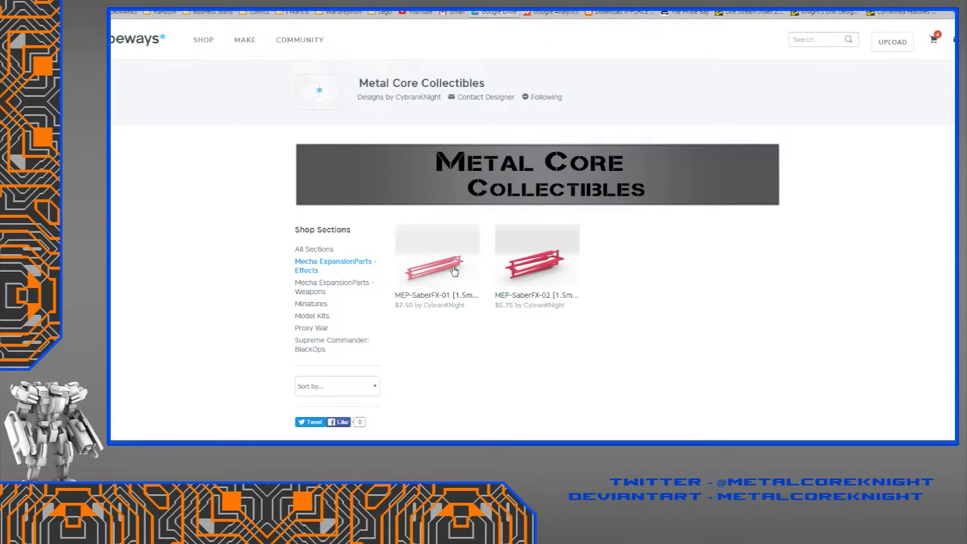
pyautogui.moveTo(862, 291)
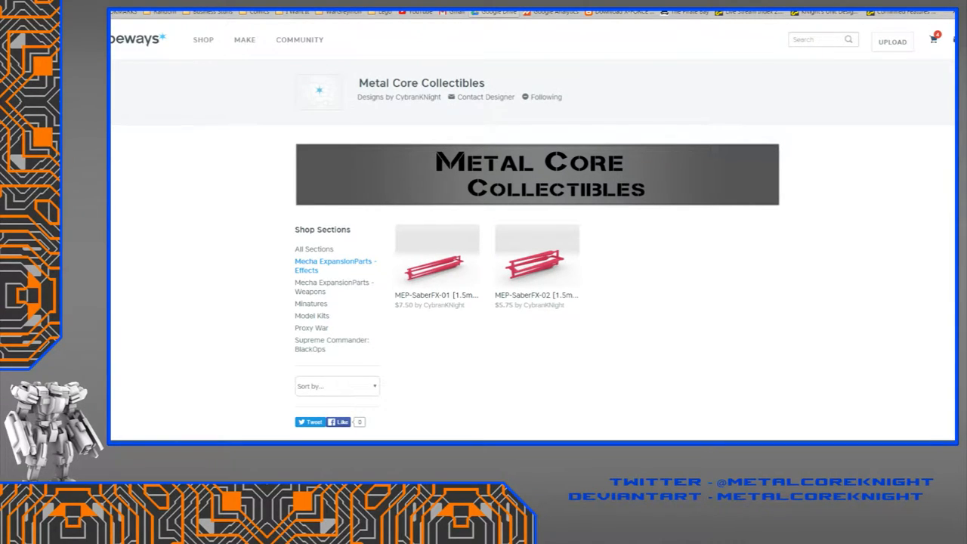
pyautogui.moveTo(524, 414)
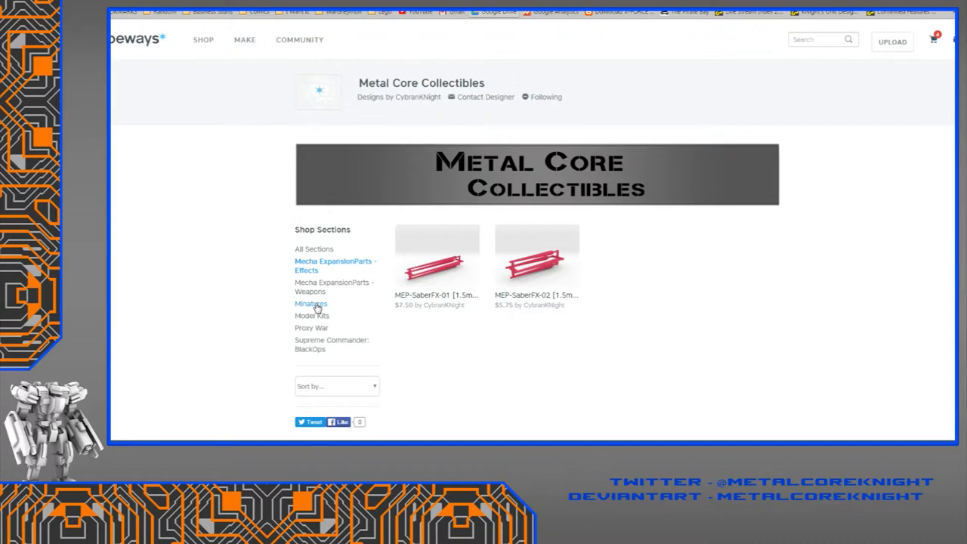
pyautogui.click(311, 304)
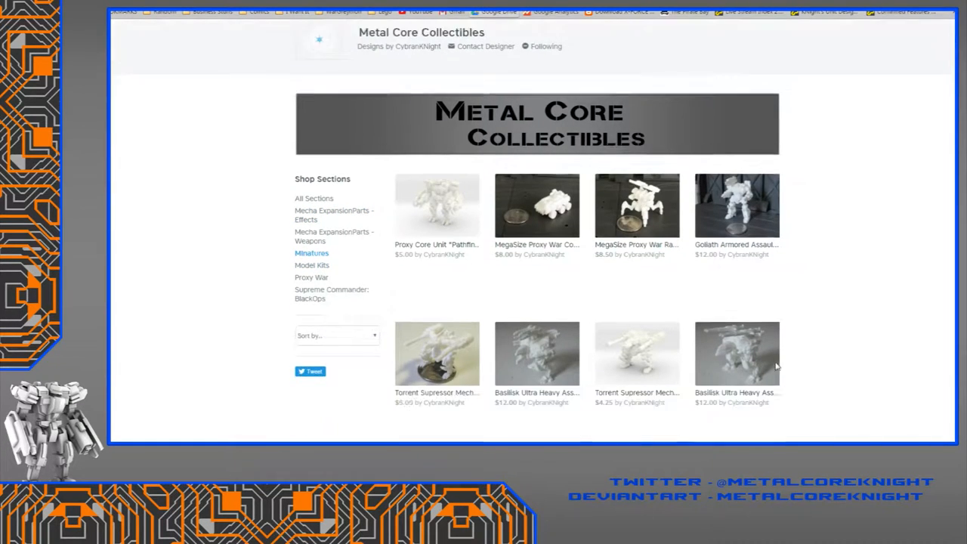
pyautogui.scroll(-3)
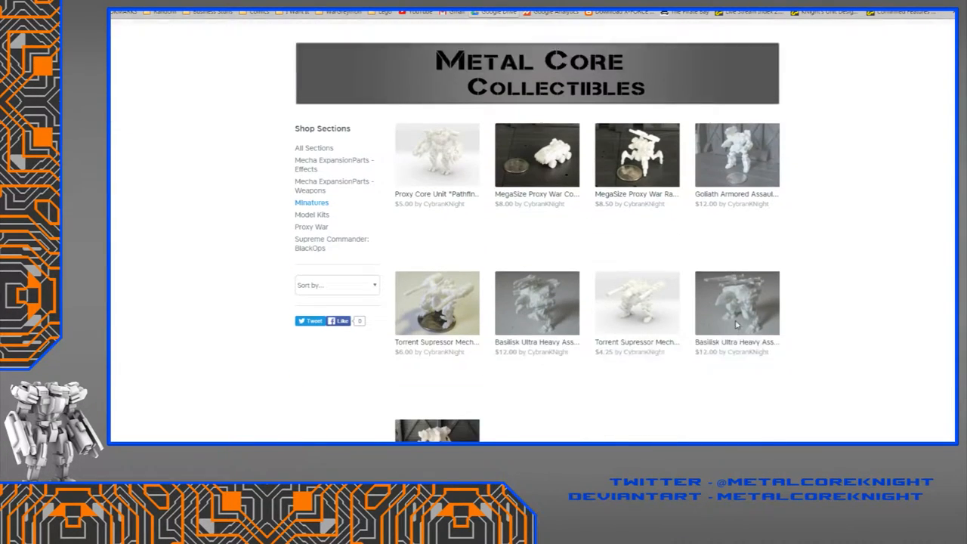
pyautogui.scroll(-3)
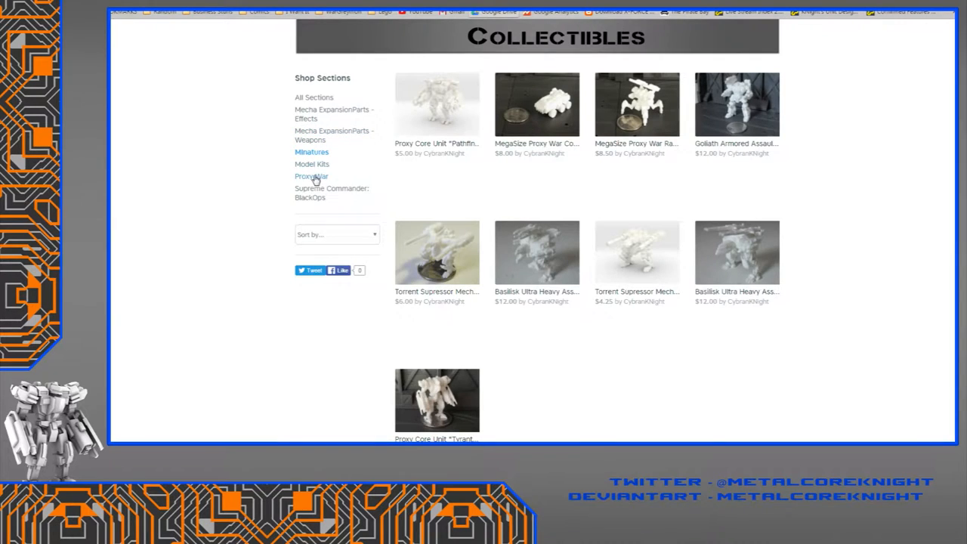
pyautogui.scroll(-3)
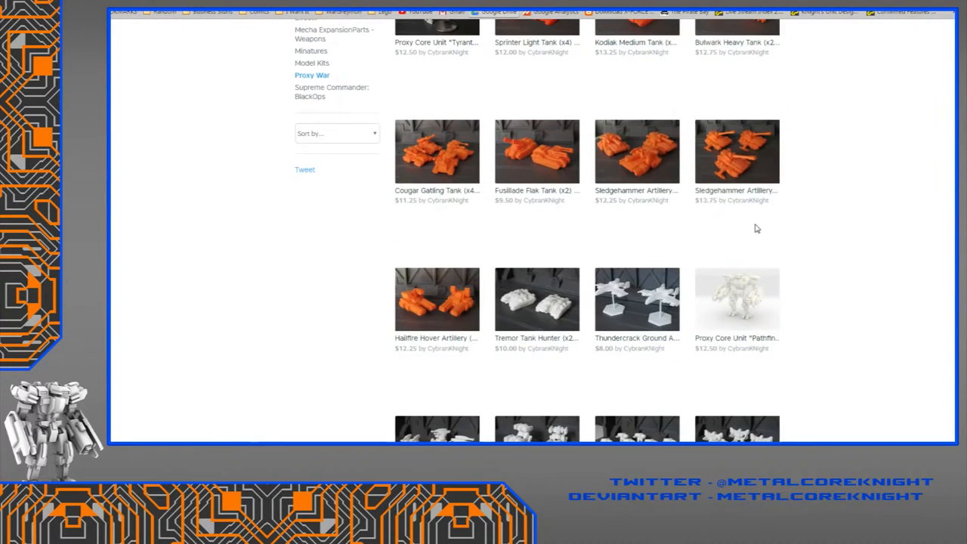
pyautogui.scroll(-3)
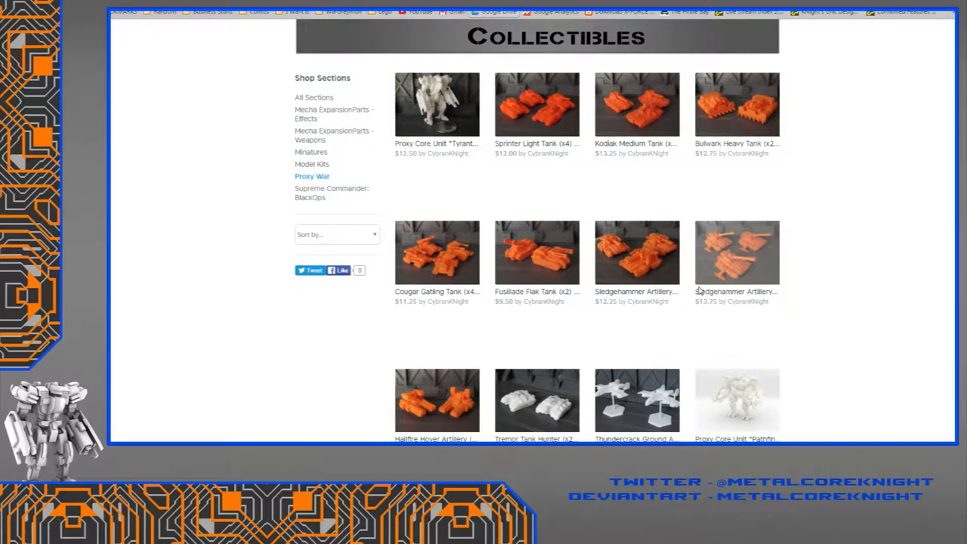
pyautogui.moveTo(703, 261)
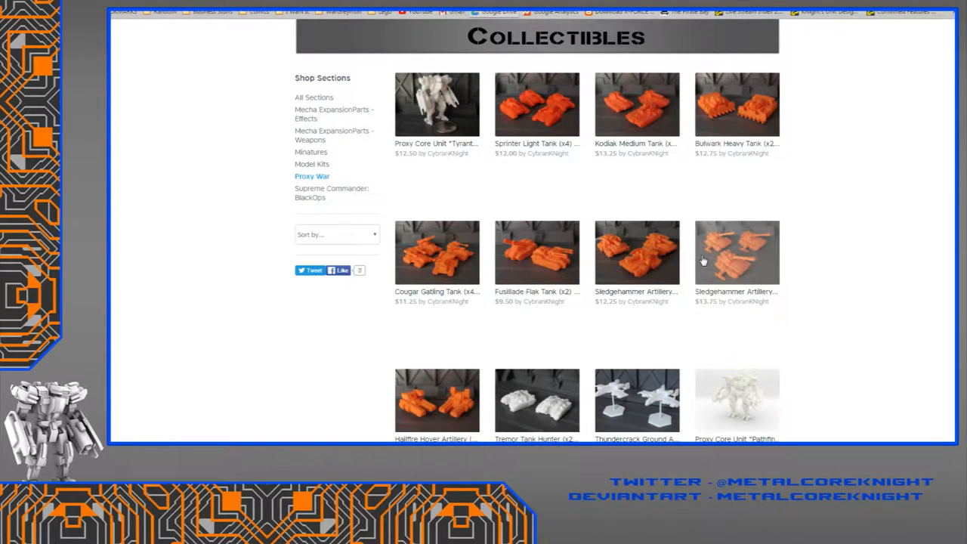
pyautogui.moveTo(550, 192)
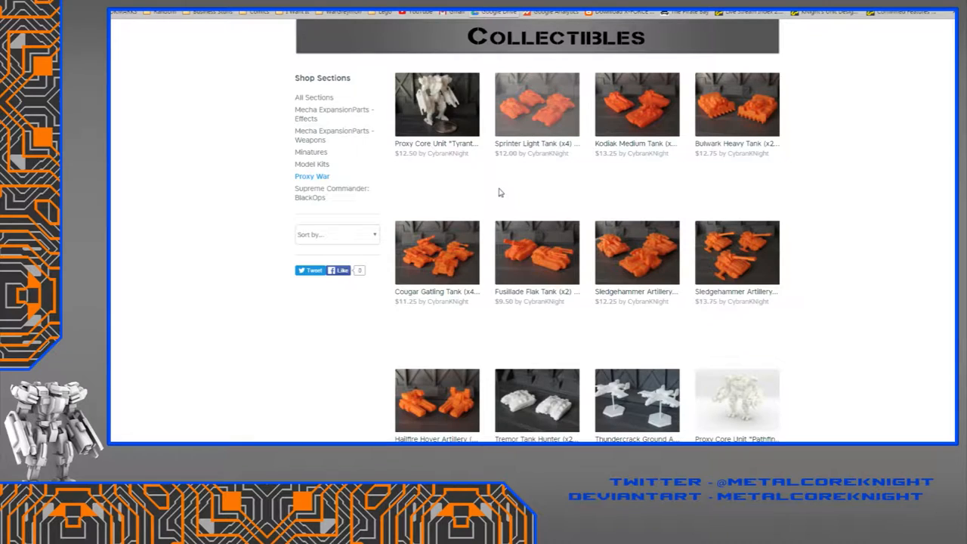
pyautogui.scroll(-3)
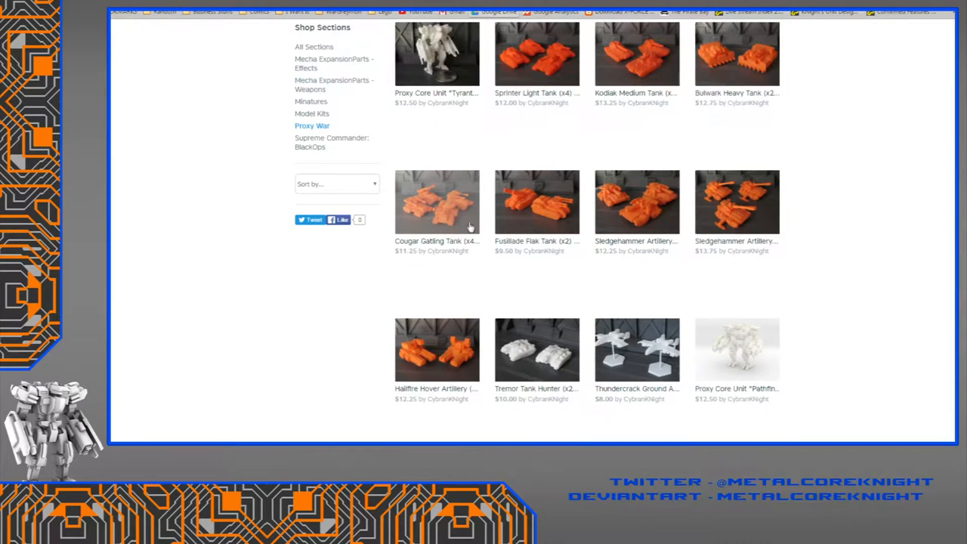
pyautogui.click(436, 201)
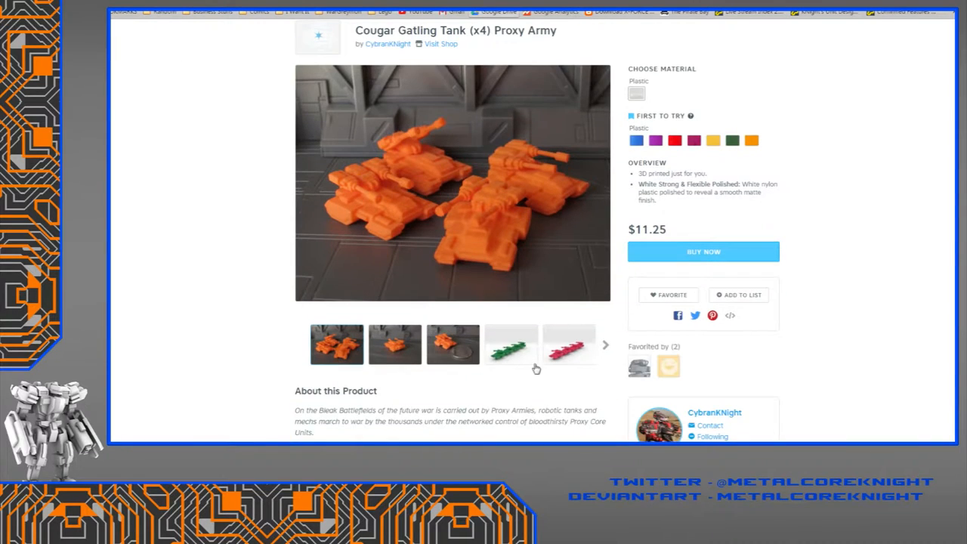
# - Preview the Cougar Gatling Tank's green digital render and the single orange tank photo
pyautogui.click(511, 345)
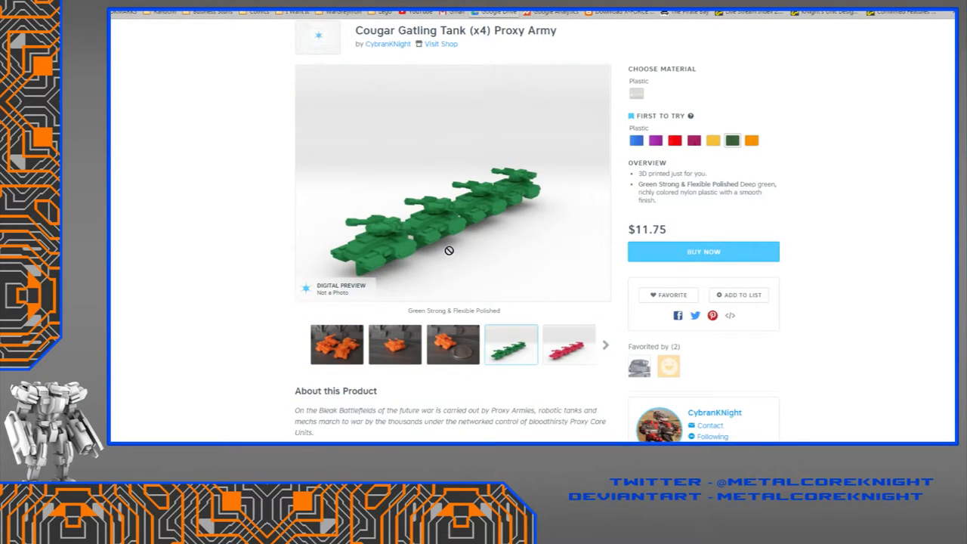
pyautogui.click(453, 345)
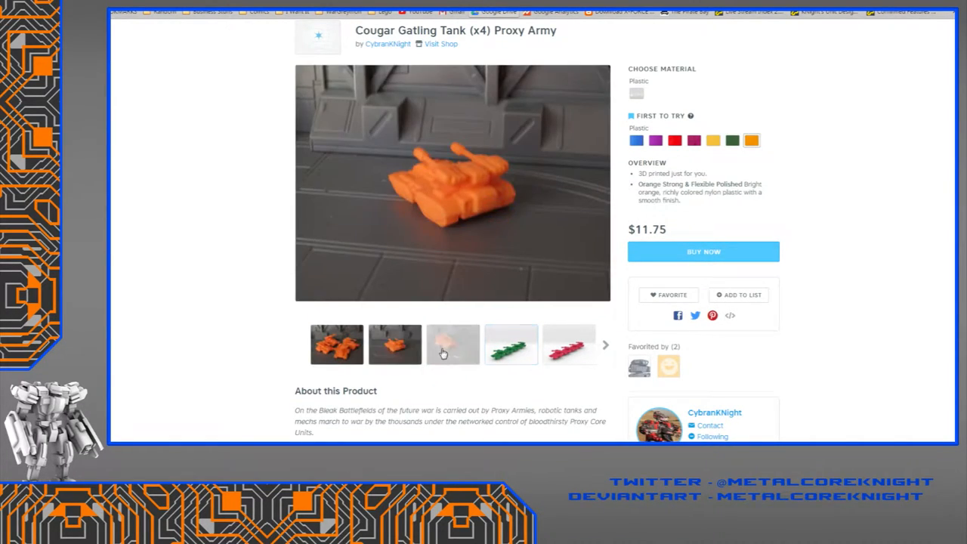
pyautogui.click(453, 344)
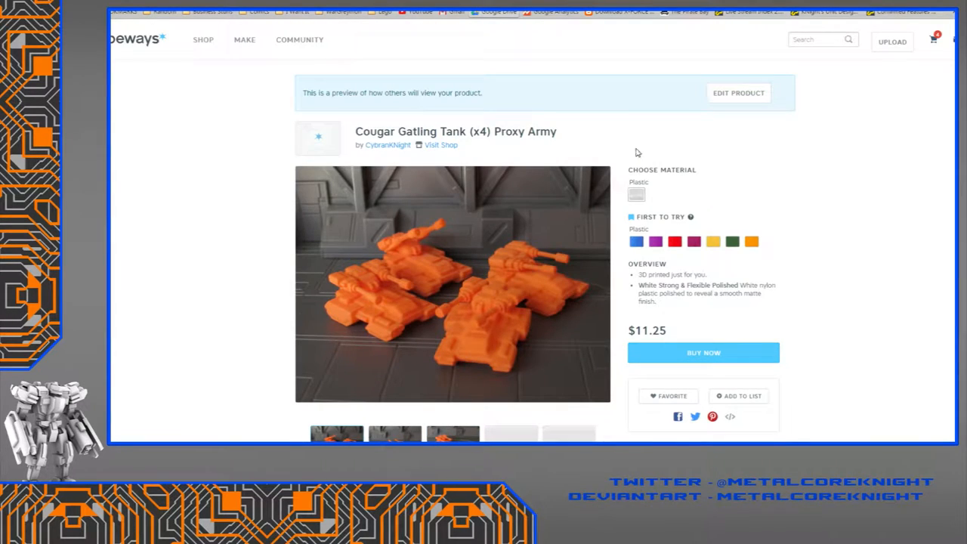
pyautogui.moveTo(381, 314)
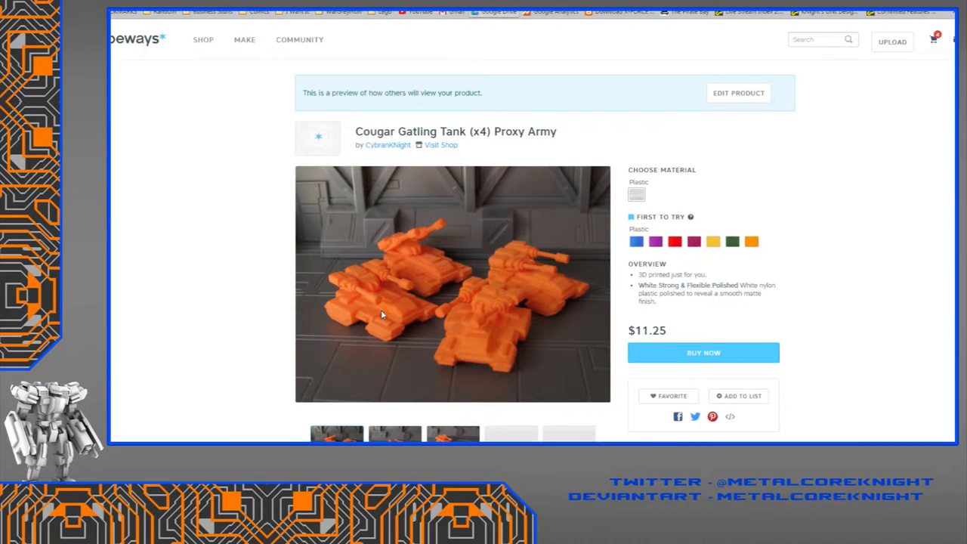
pyautogui.moveTo(393, 301)
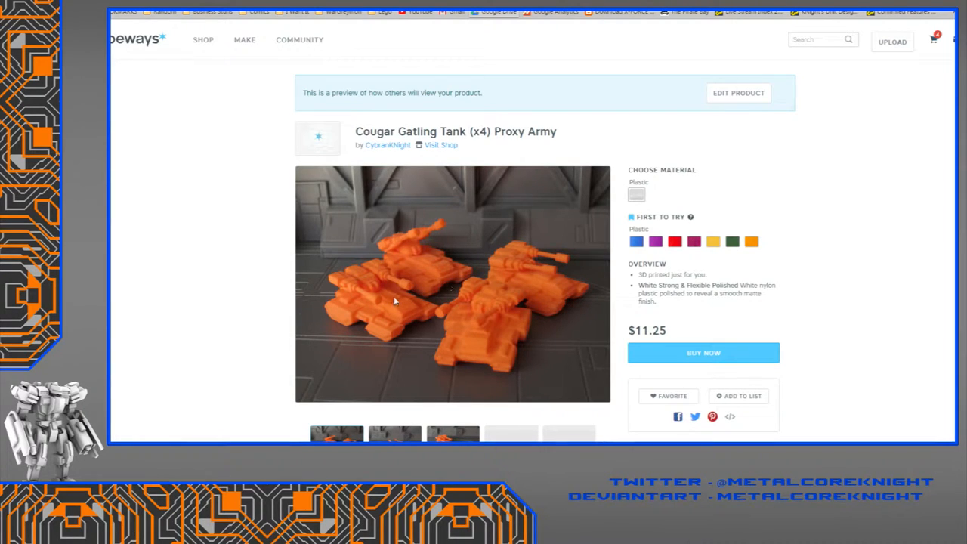
pyautogui.moveTo(443, 284)
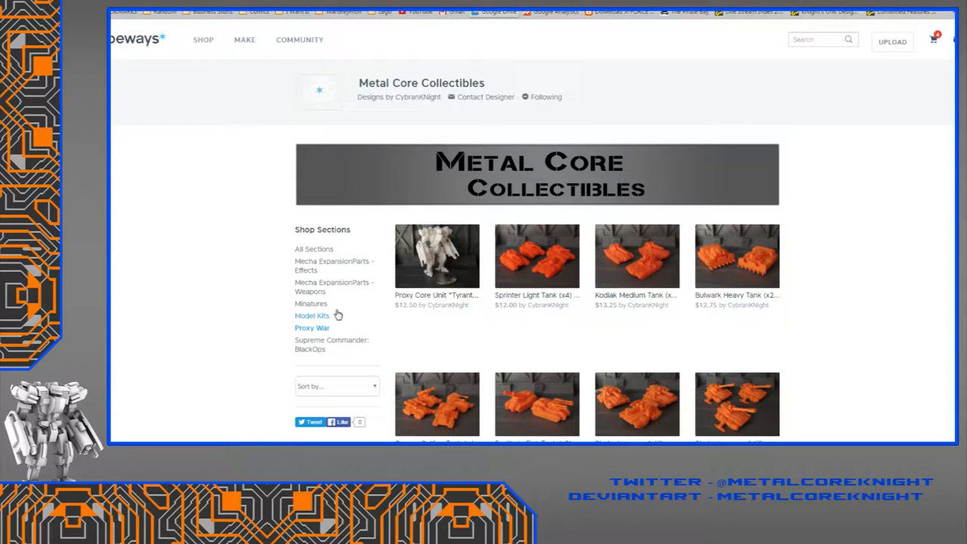
pyautogui.scroll(-3)
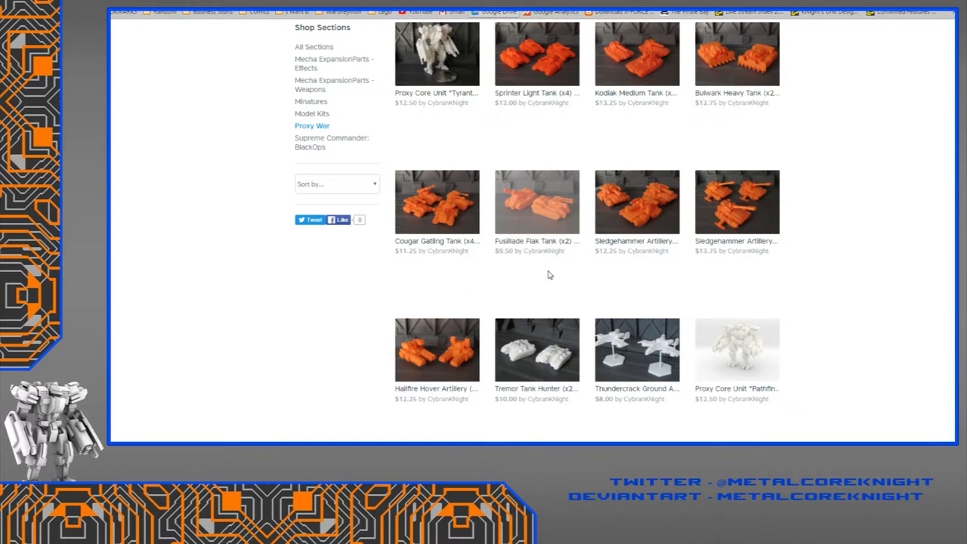
pyautogui.scroll(-3)
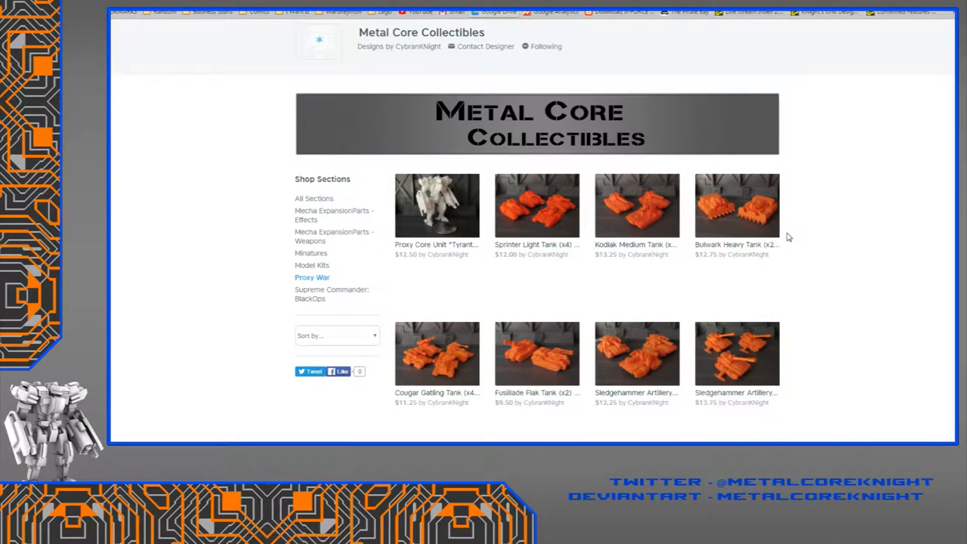
pyautogui.moveTo(801, 263)
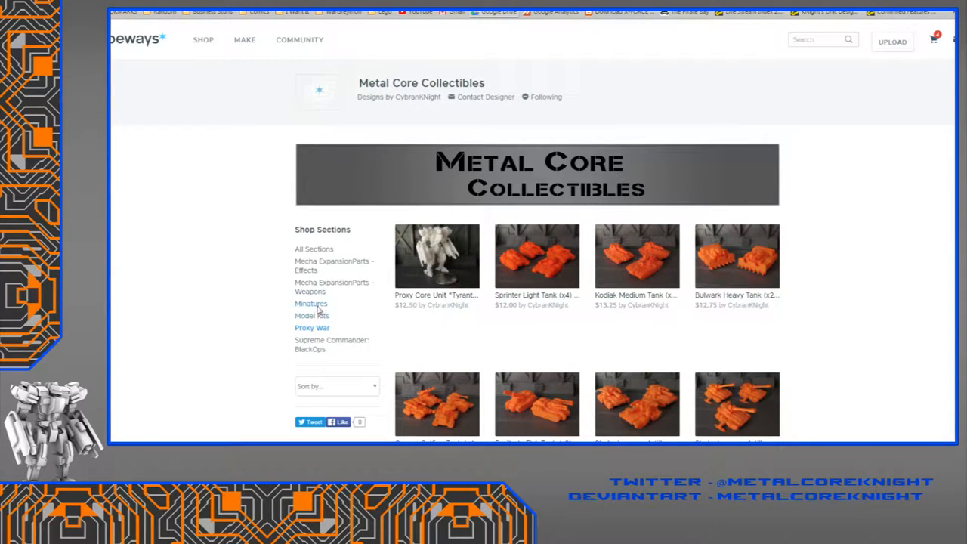
# - List the Minatures section and scroll past white mechs like Goliath Armored Assault and Basilisk
pyautogui.click(310, 303)
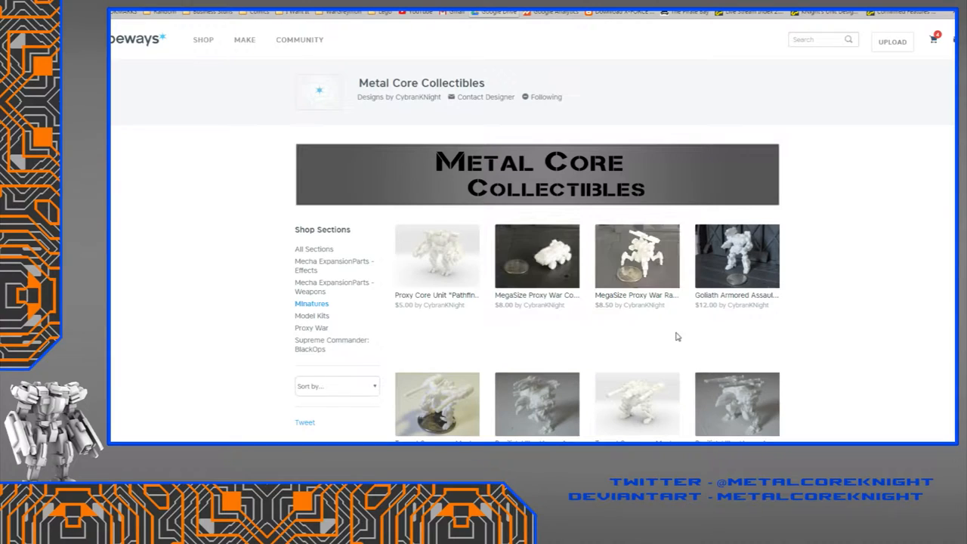
pyautogui.scroll(-3)
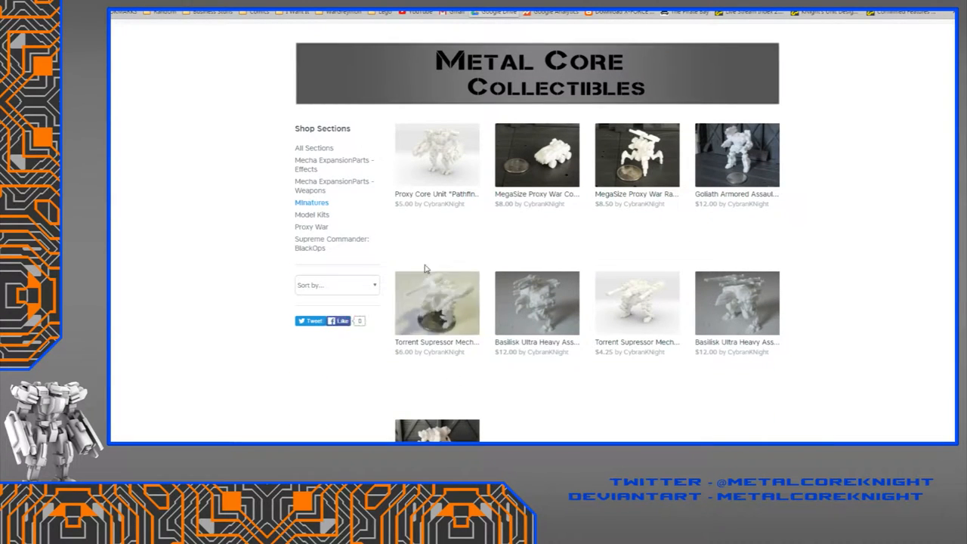
pyautogui.scroll(-3)
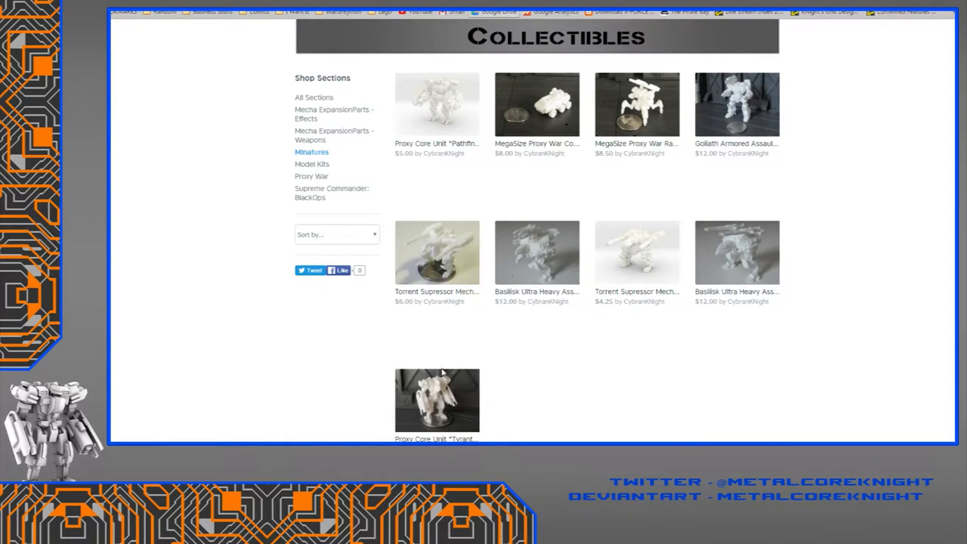
pyautogui.moveTo(486, 386)
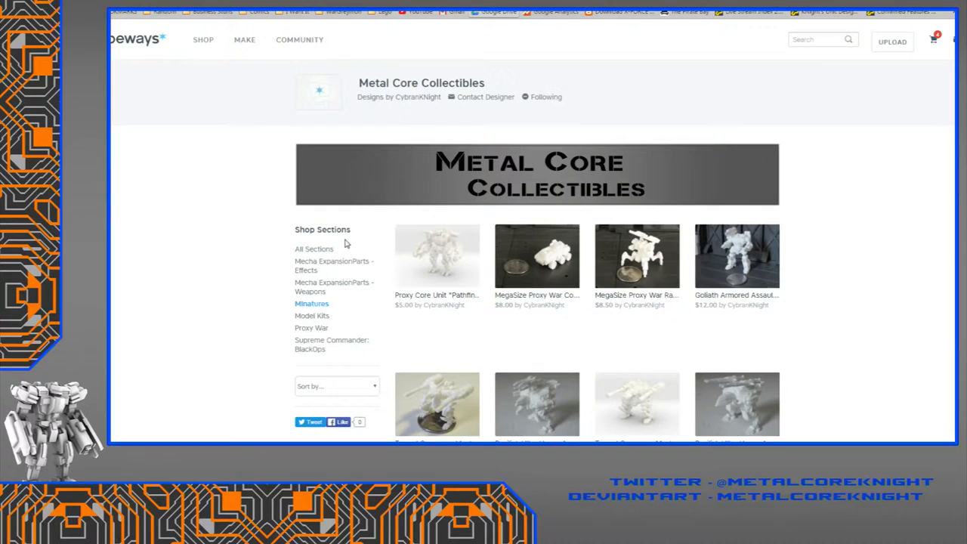
pyautogui.moveTo(363, 218)
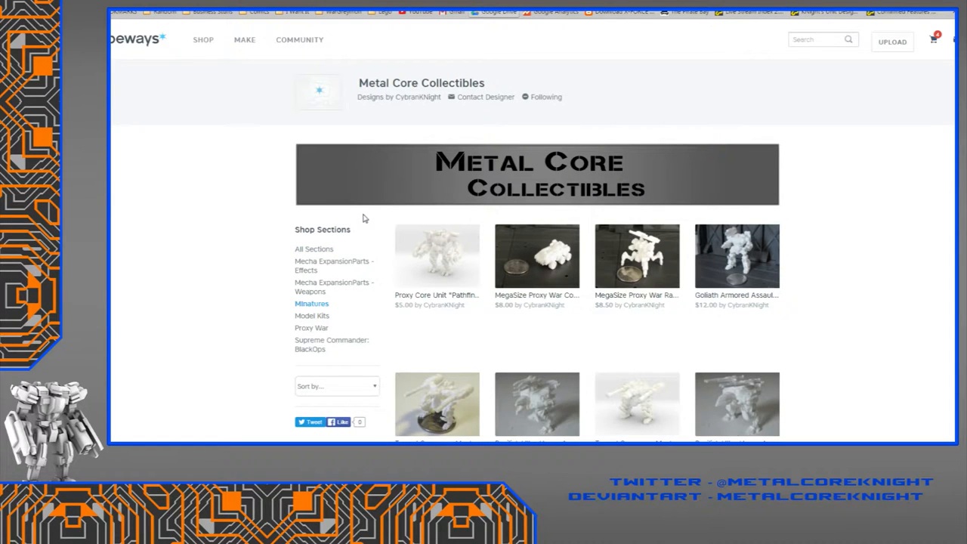
pyautogui.moveTo(356, 229)
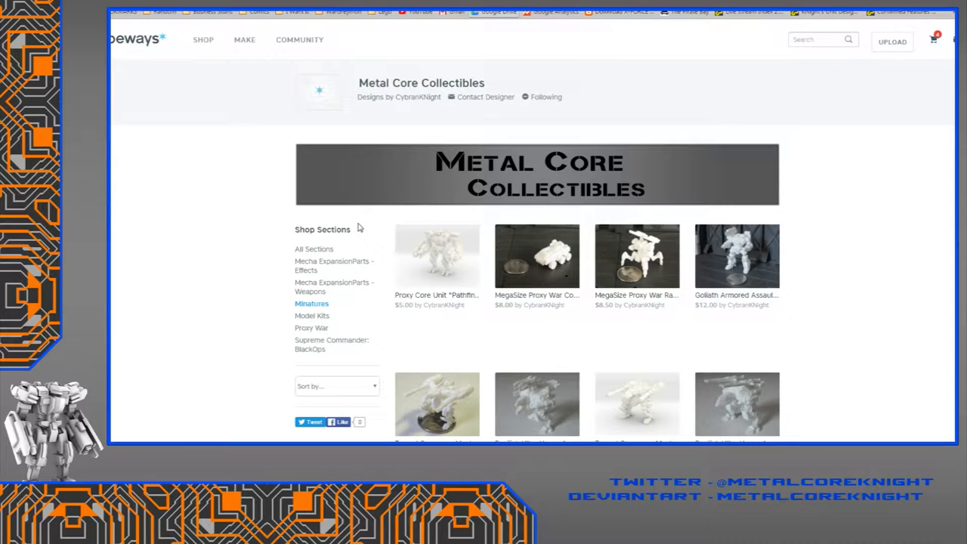
pyautogui.moveTo(716, 96)
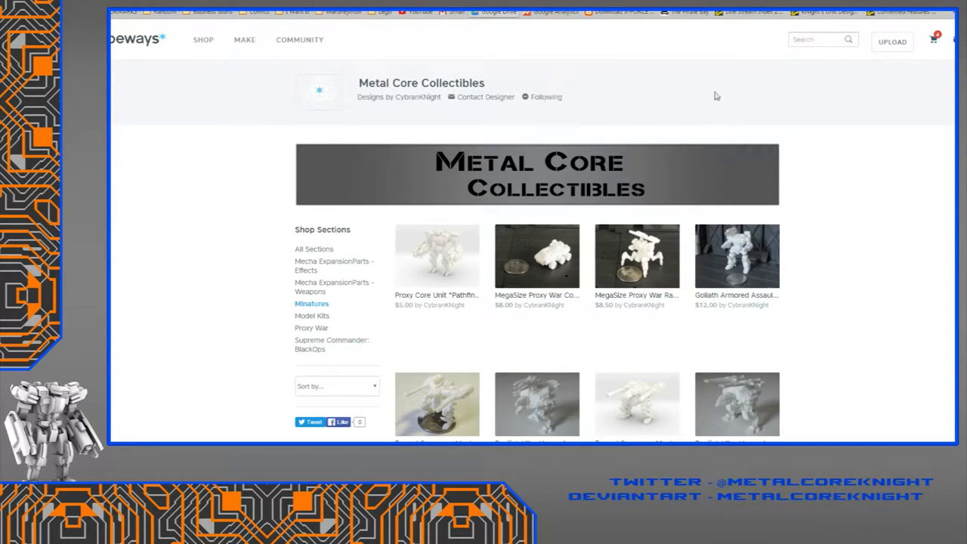
pyautogui.moveTo(721, 93)
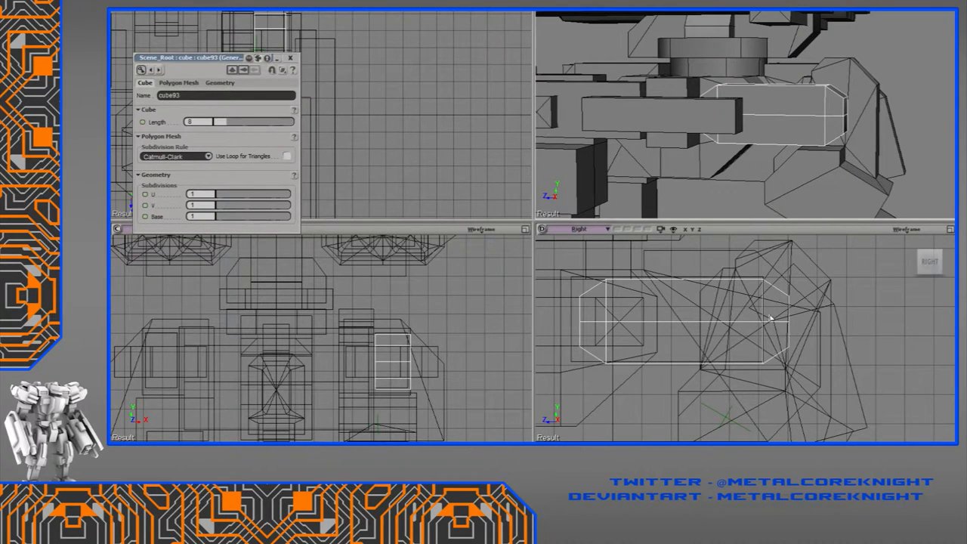
# - Return to the Softimage mech walker scene with cube93 alongside the body
pyautogui.click(771, 318)
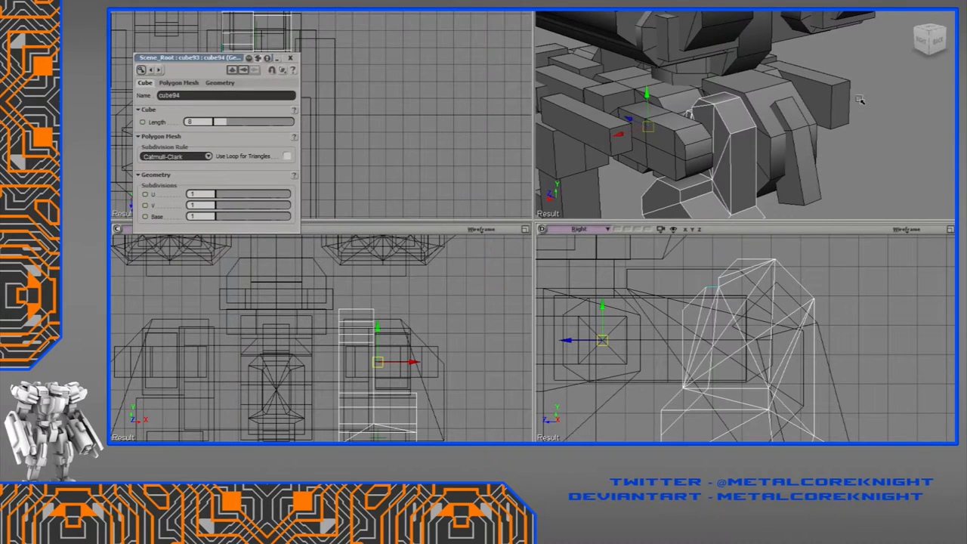
pyautogui.moveTo(824, 150)
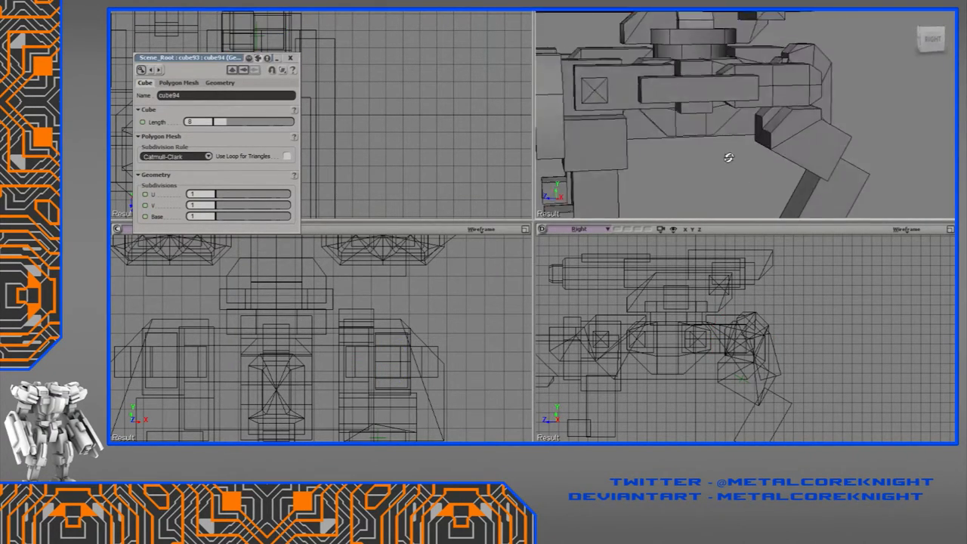
# - Reshape the angled lower rear leg segment by moving its points in the Right view
pyautogui.moveTo(729, 157); pyautogui.dragTo(631, 164)
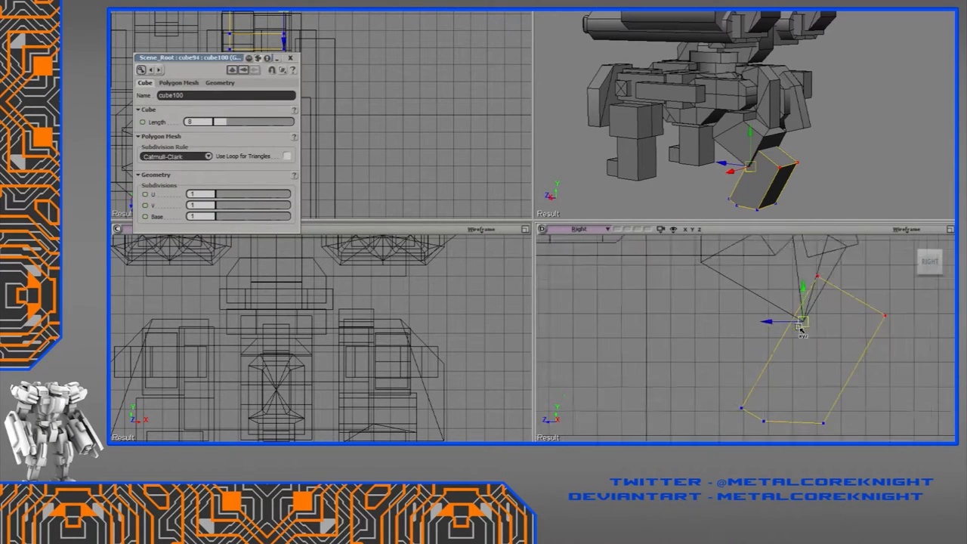
pyautogui.moveTo(800, 321); pyautogui.dragTo(676, 404)
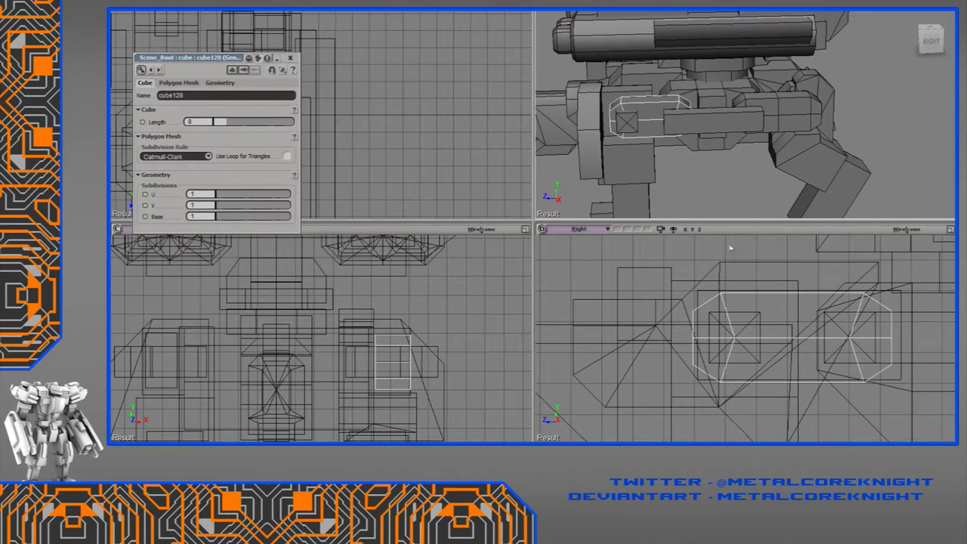
# - Mirror the selected hip and rear-leg parts with Duplicate Symmetry across the YZ plane
pyautogui.click(791, 339)
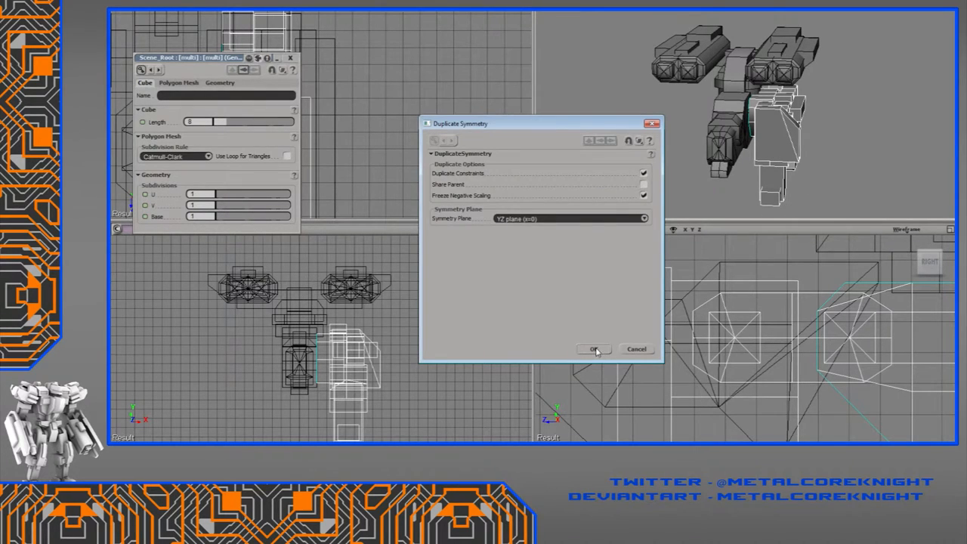
pyautogui.click(595, 349)
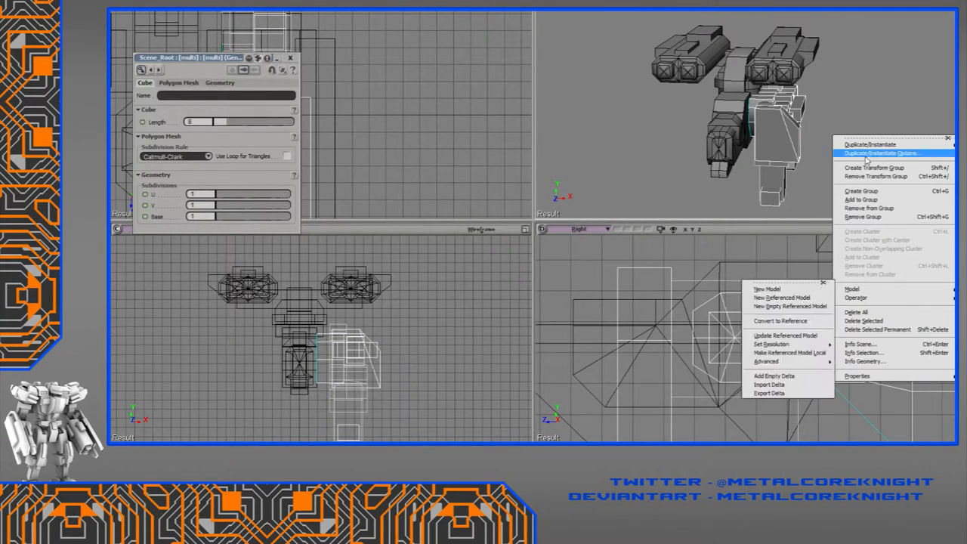
pyautogui.click(882, 153)
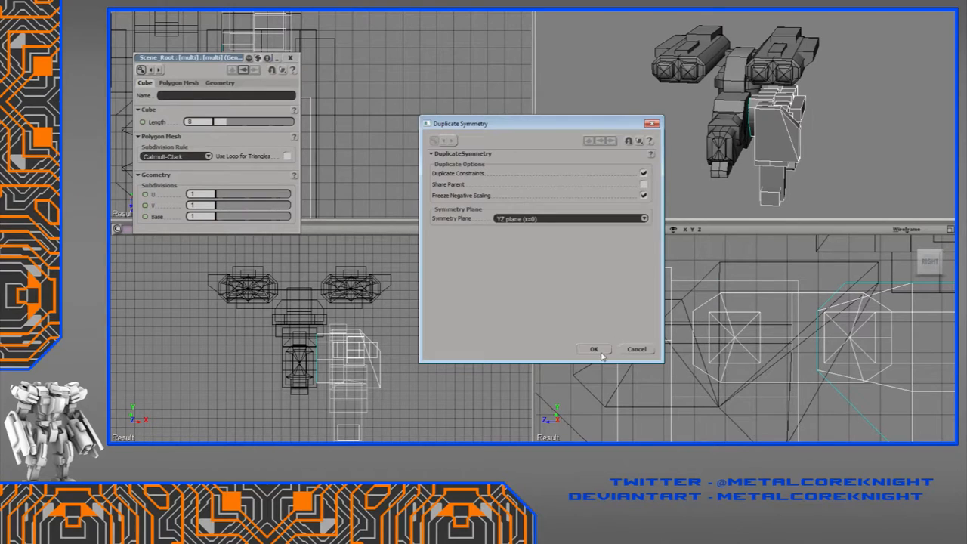
pyautogui.click(594, 348)
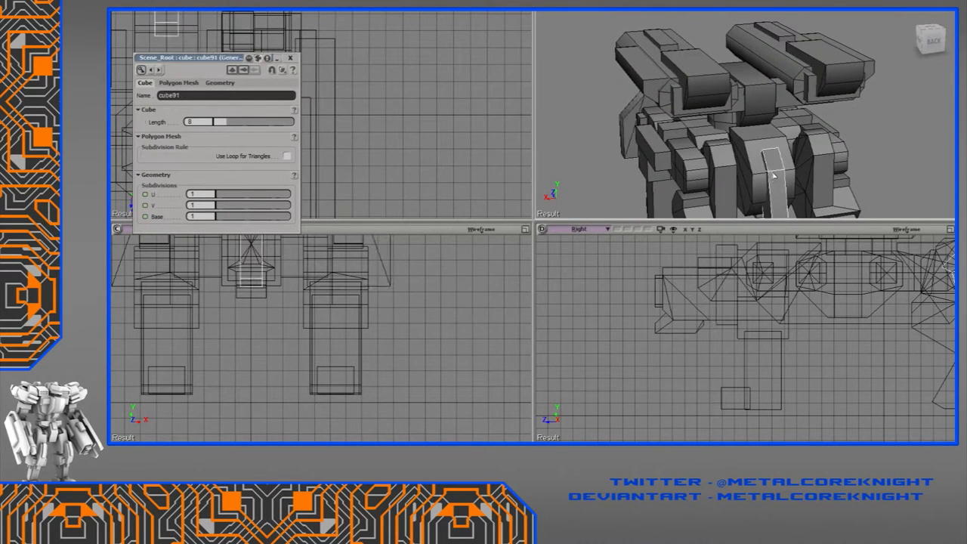
# - Maximize the Right viewport and select the angled turret base piece
pyautogui.click(177, 156)
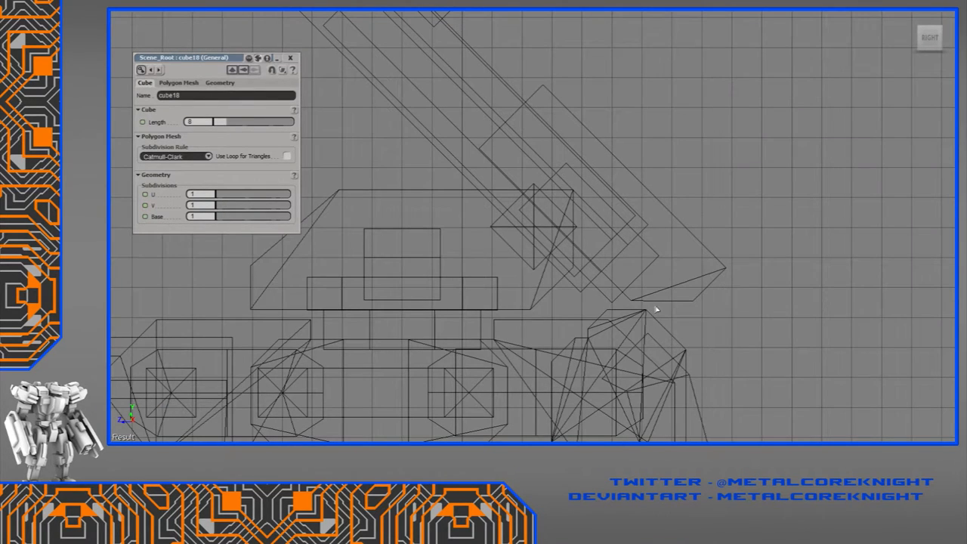
pyautogui.click(290, 57)
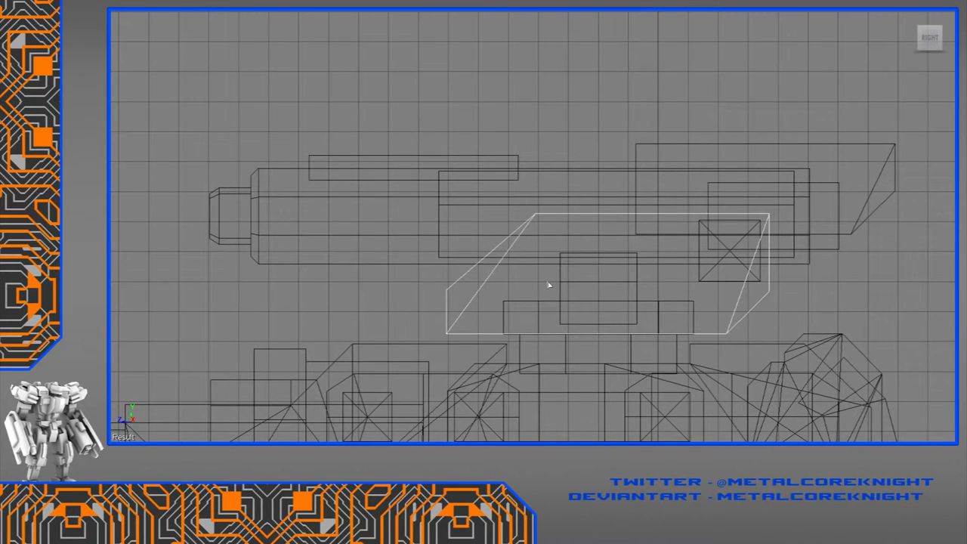
pyautogui.moveTo(694, 359)
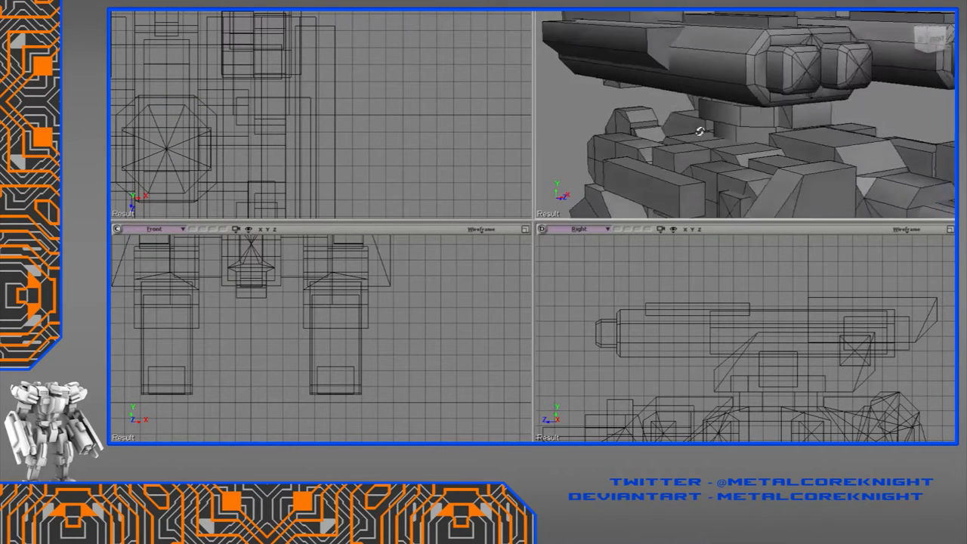
pyautogui.click(698, 129)
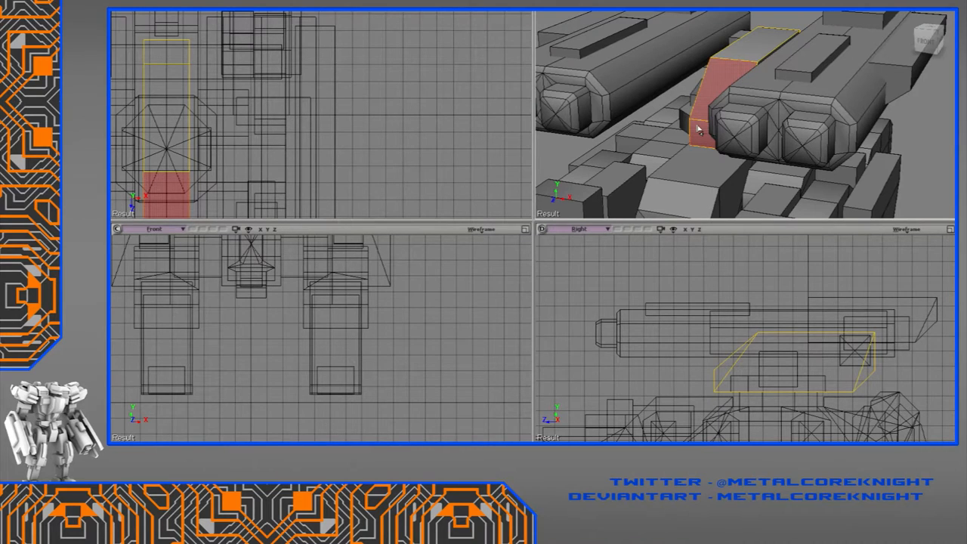
pyautogui.moveTo(705, 125)
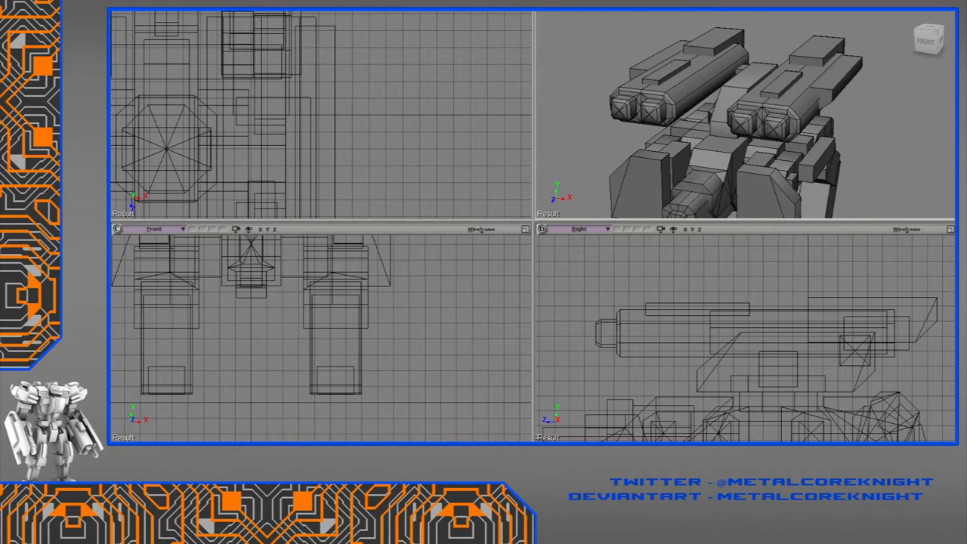
pyautogui.moveTo(918, 149)
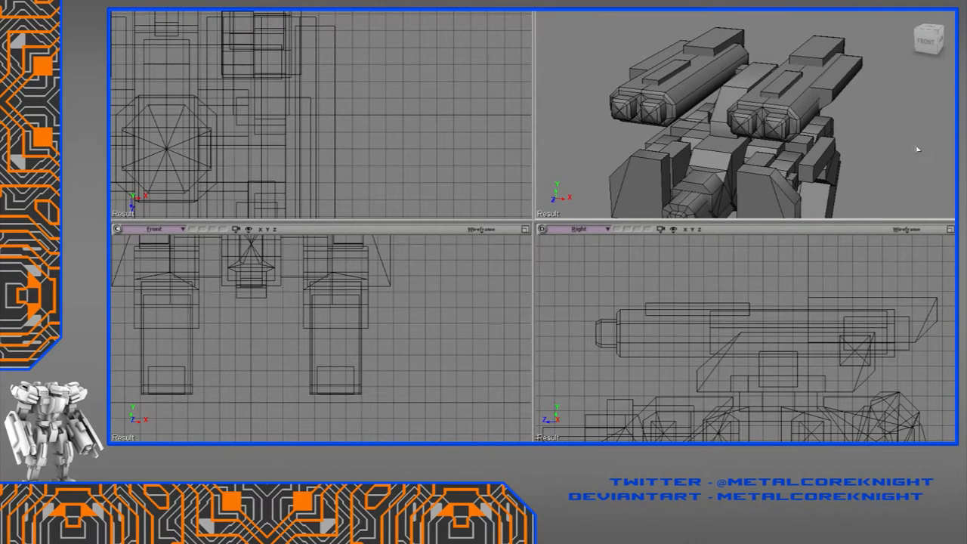
pyautogui.moveTo(889, 159)
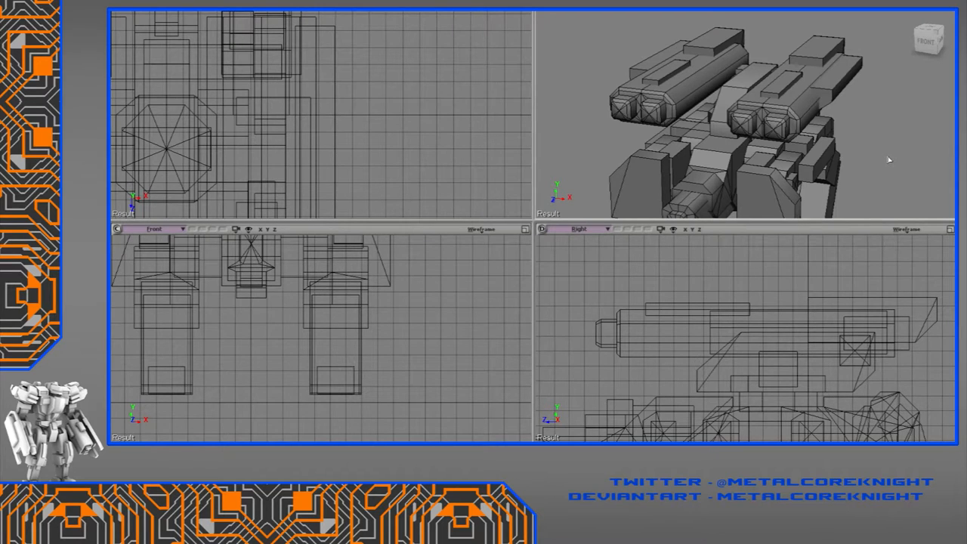
pyautogui.moveTo(898, 155)
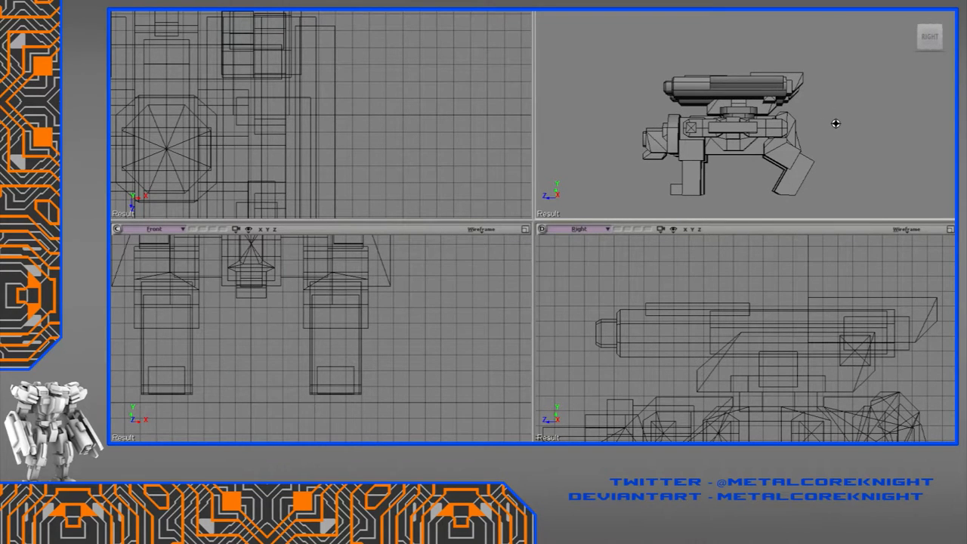
pyautogui.moveTo(844, 112)
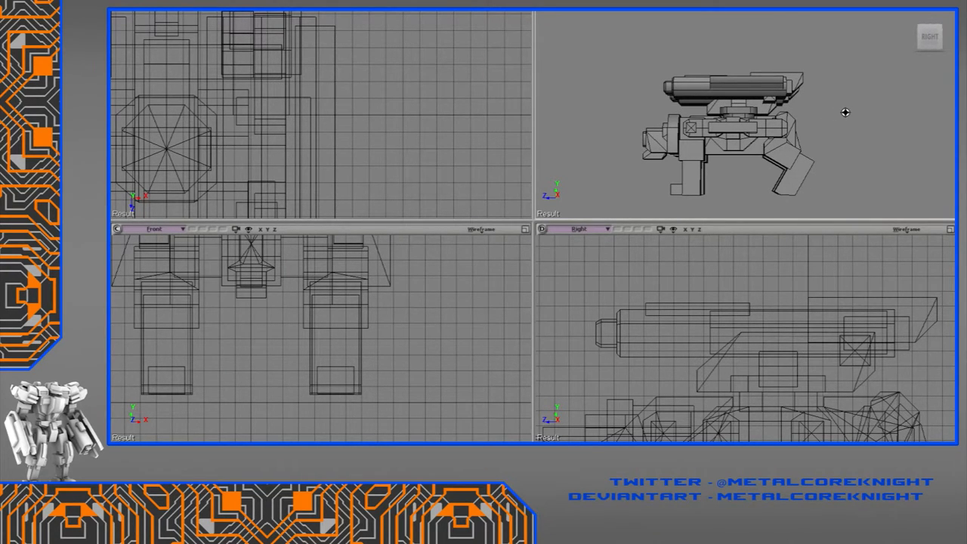
pyautogui.moveTo(847, 109)
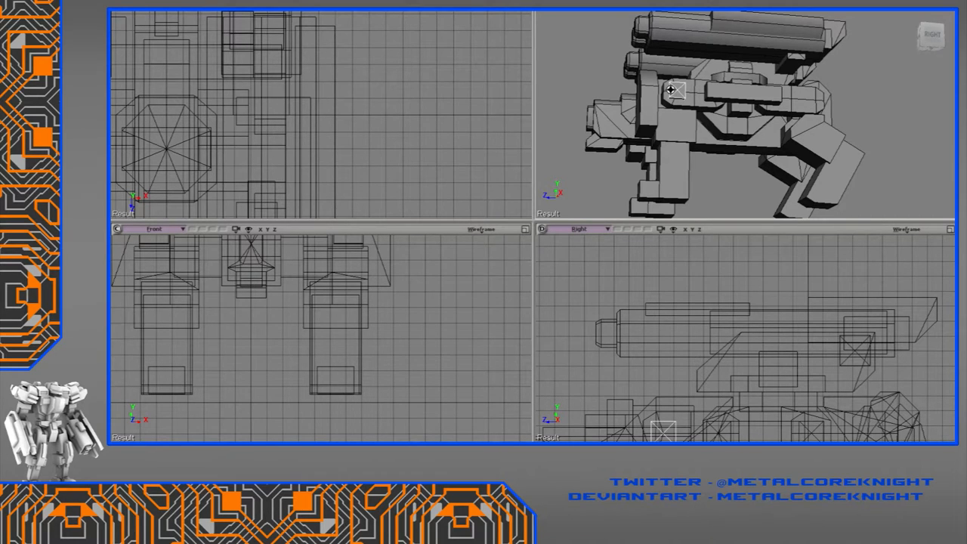
pyautogui.moveTo(674, 90)
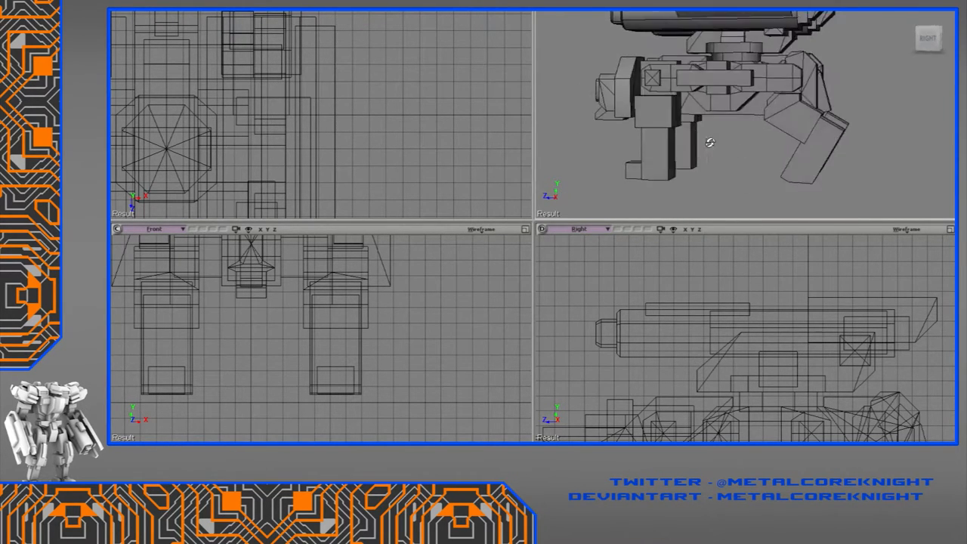
pyautogui.moveTo(710, 142); pyautogui.dragTo(722, 155)
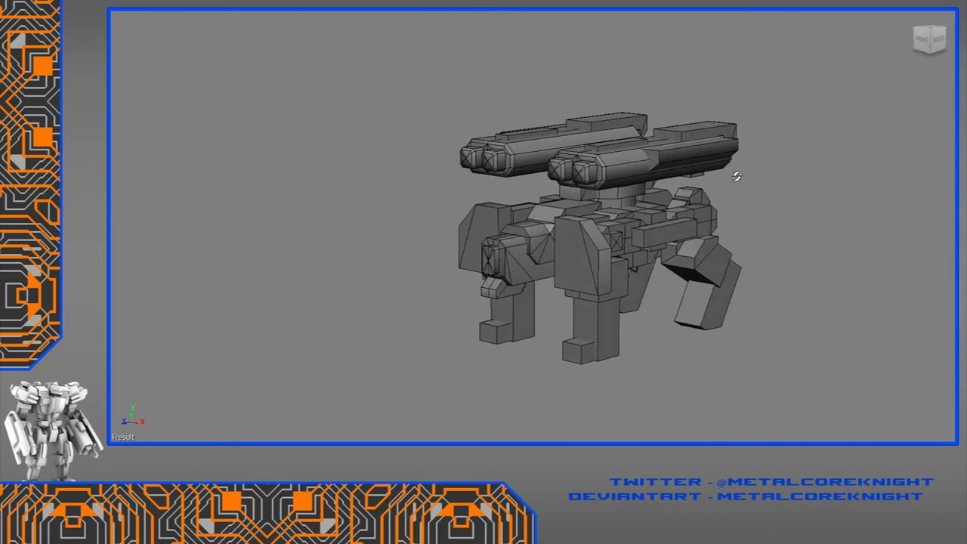
pyautogui.moveTo(736, 177); pyautogui.dragTo(589, 302)
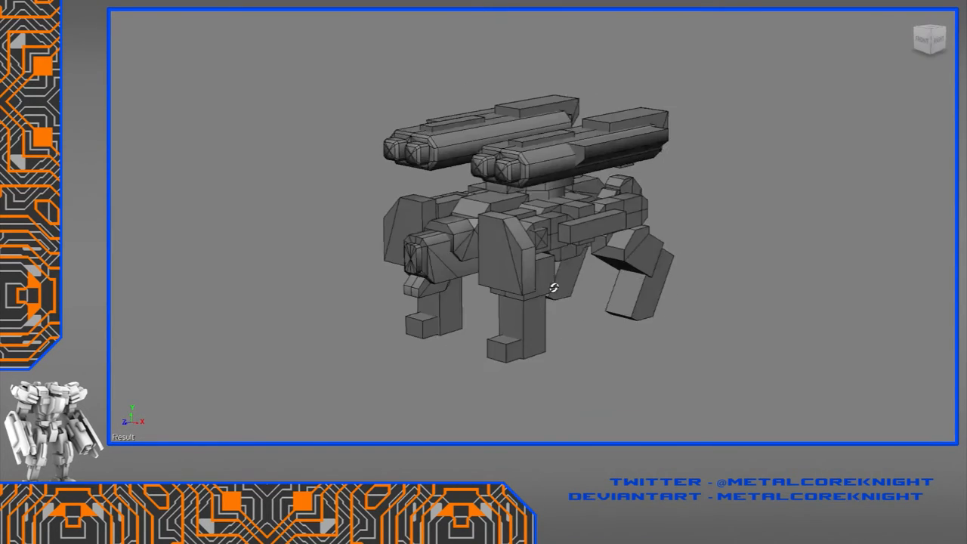
pyautogui.moveTo(559, 287); pyautogui.dragTo(620, 302)
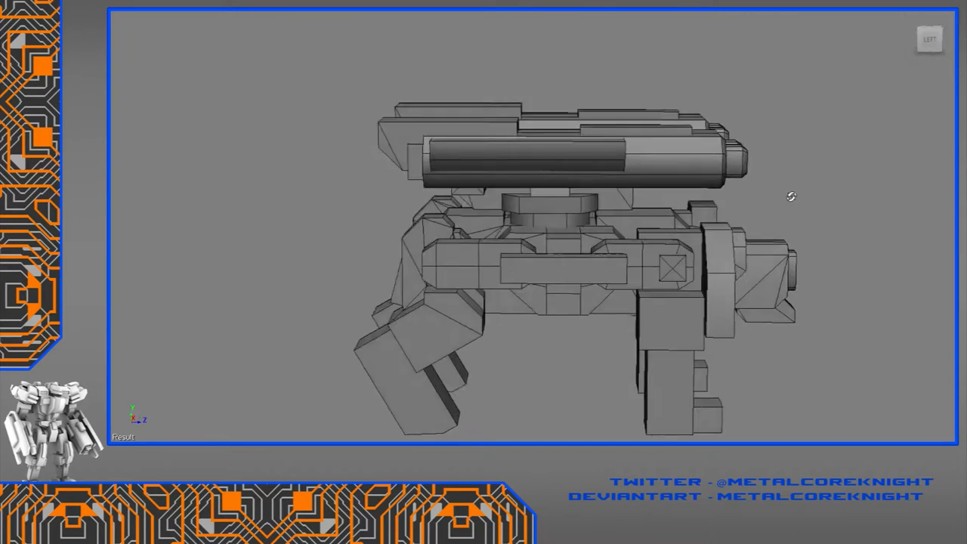
pyautogui.moveTo(791, 196); pyautogui.dragTo(704, 225)
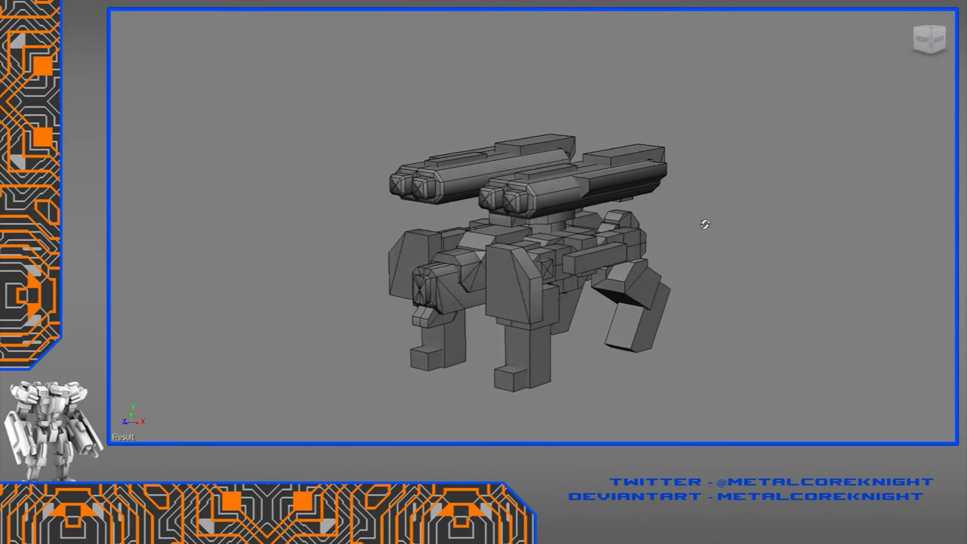
pyautogui.moveTo(702, 225); pyautogui.dragTo(693, 236)
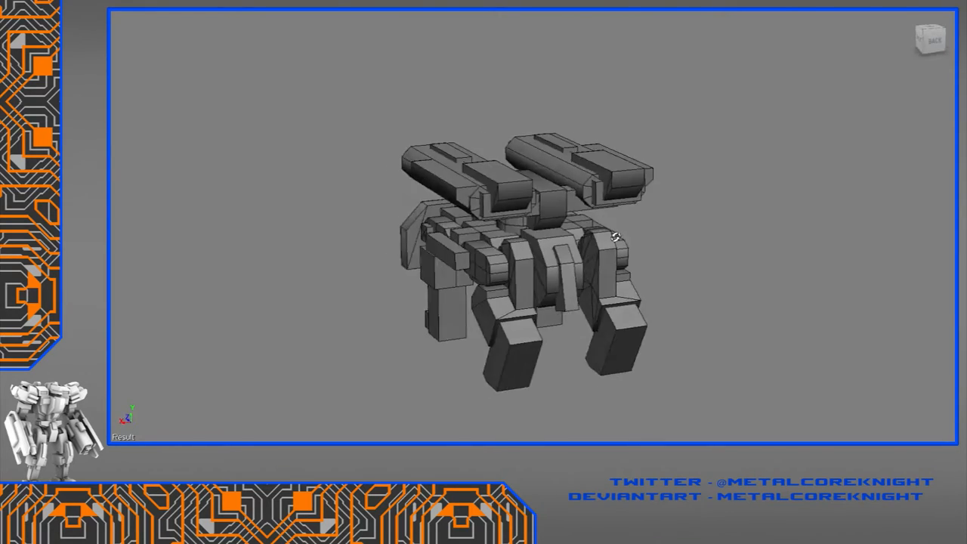
pyautogui.moveTo(612, 236); pyautogui.dragTo(599, 213)
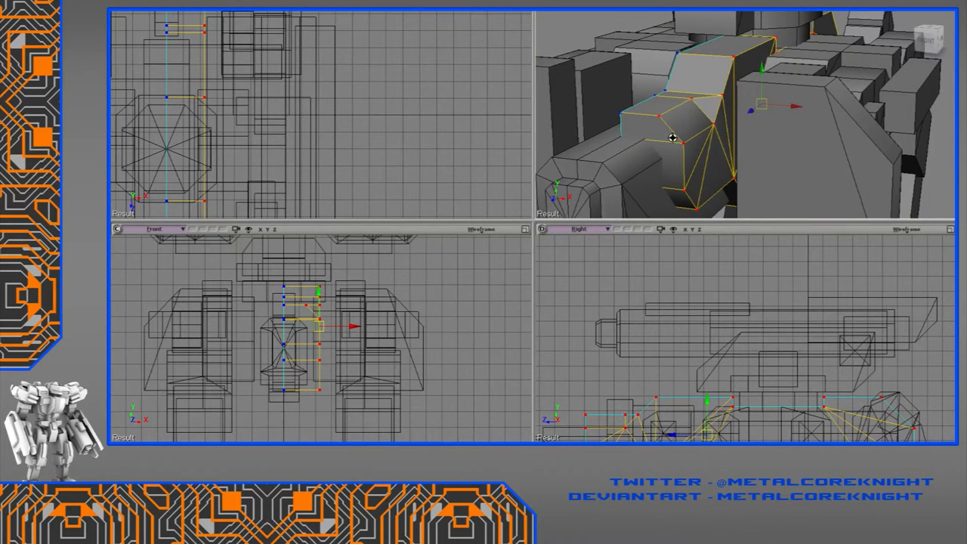
# - Right-click in the upper viewport to bring up the context menu for the chest piece
pyautogui.rightClick(671, 138)
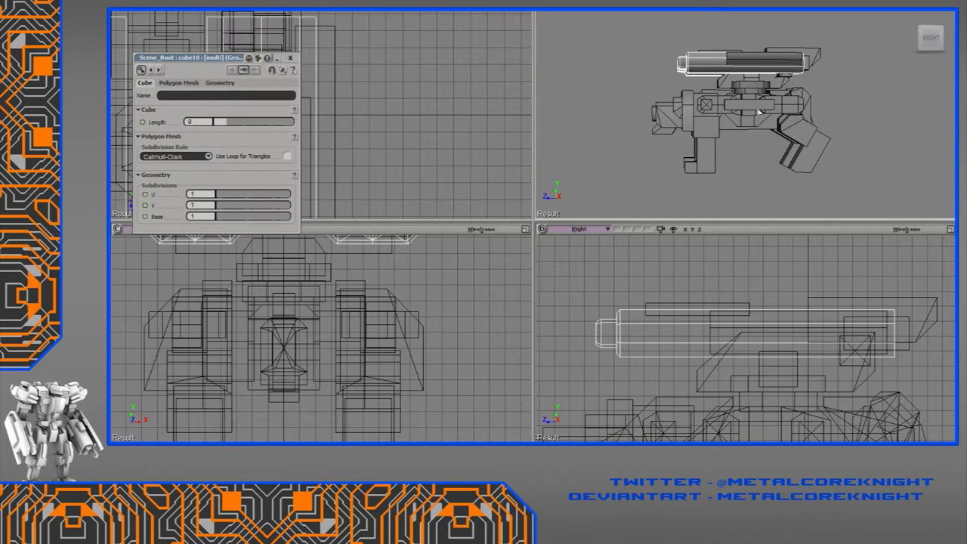
pyautogui.moveTo(733, 146)
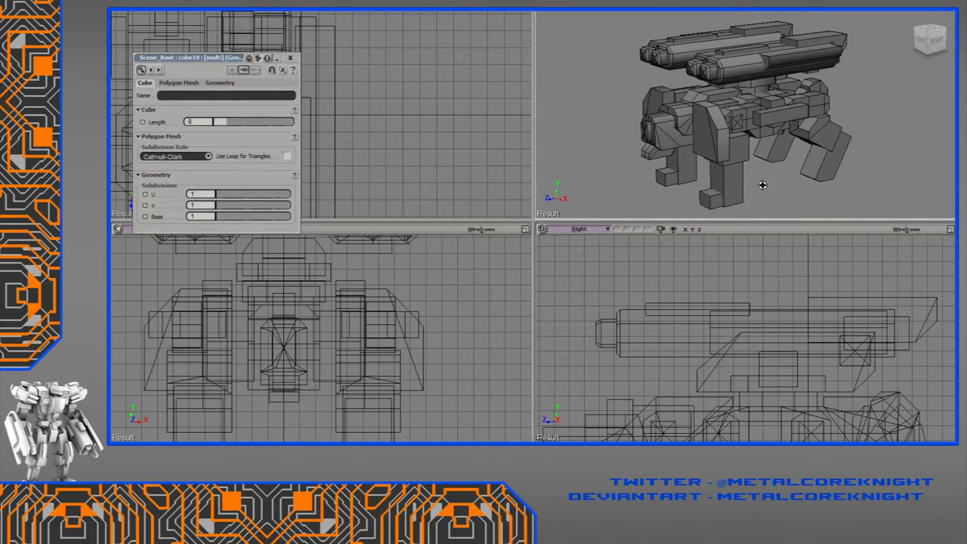
pyautogui.moveTo(767, 185)
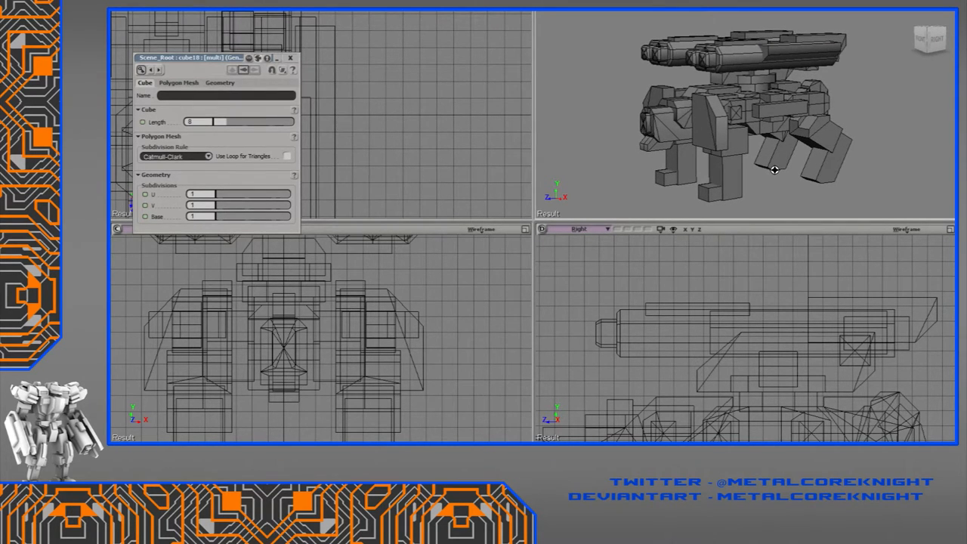
pyautogui.moveTo(775, 170); pyautogui.dragTo(780, 180)
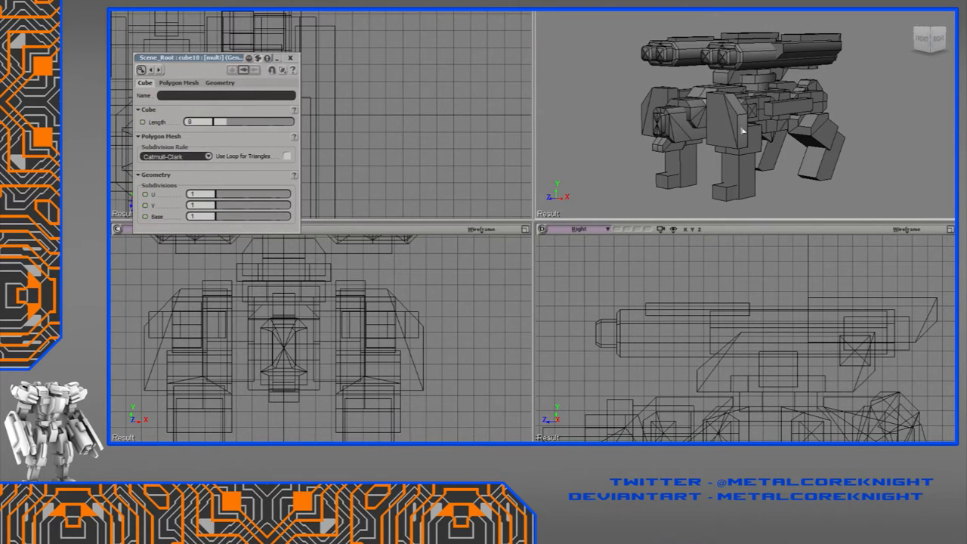
pyautogui.moveTo(723, 143)
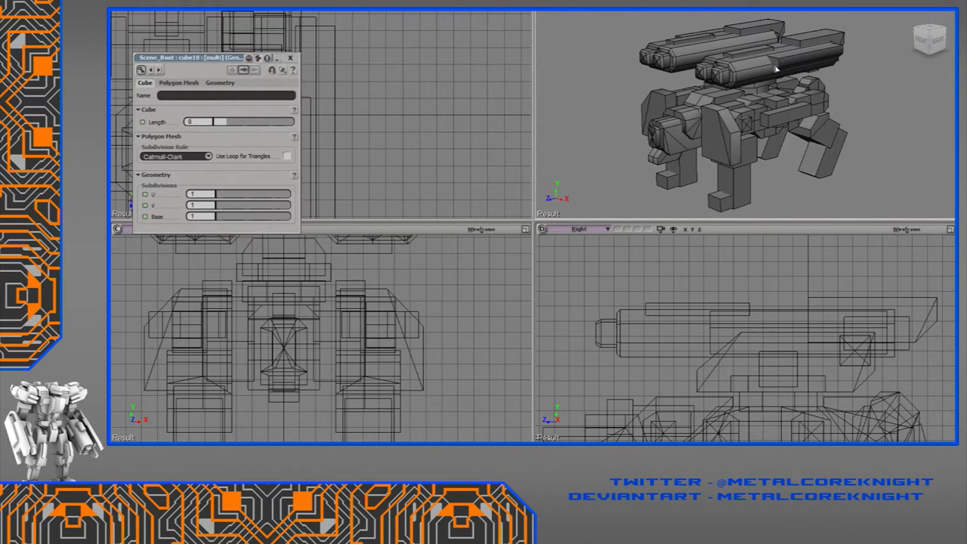
pyautogui.moveTo(741, 118)
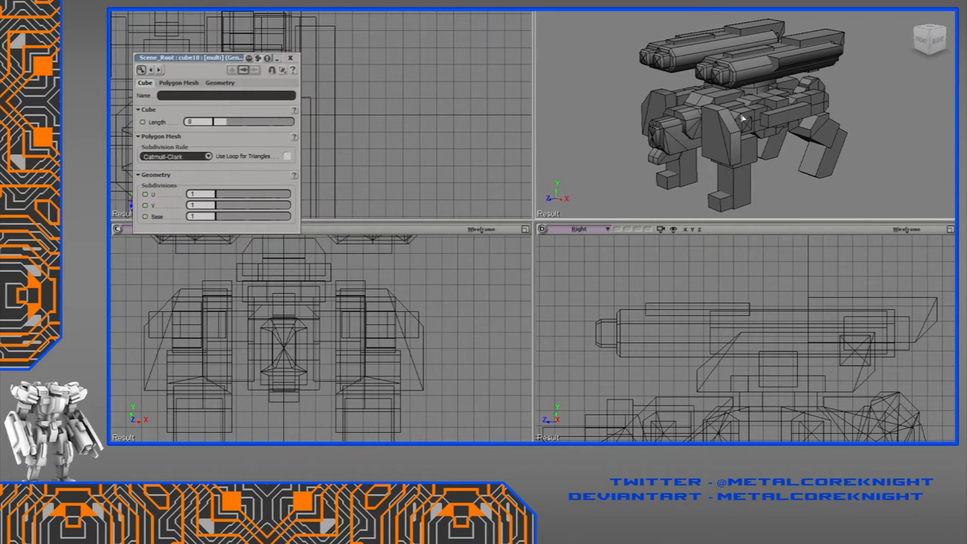
pyautogui.moveTo(751, 130)
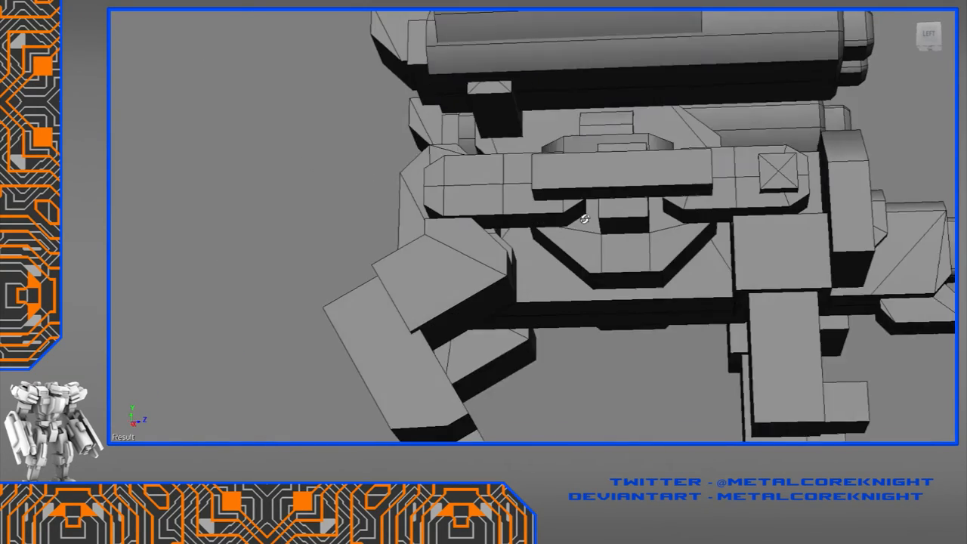
# - Orbit the view to look up under the mech's chest toward the hip joint
pyautogui.moveTo(581, 219); pyautogui.dragTo(597, 253)
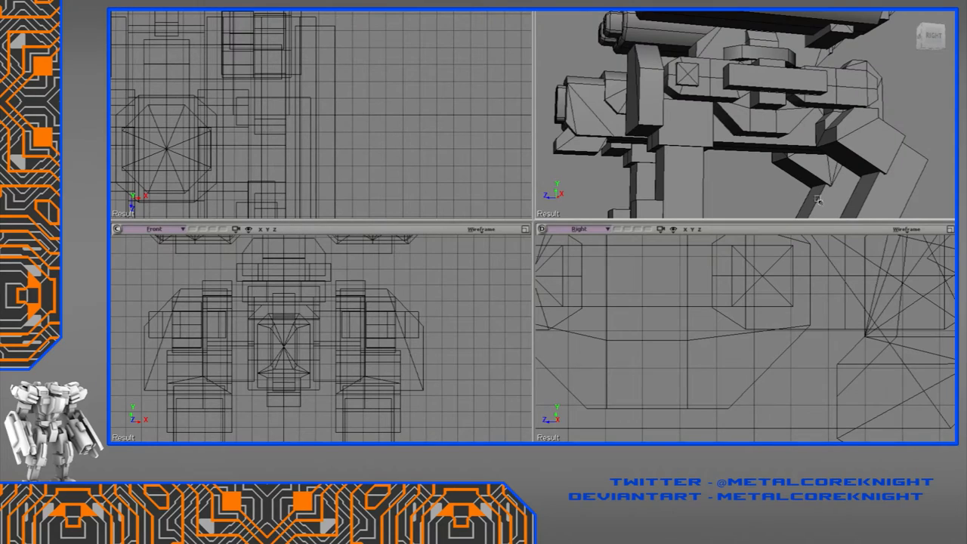
pyautogui.moveTo(748, 181)
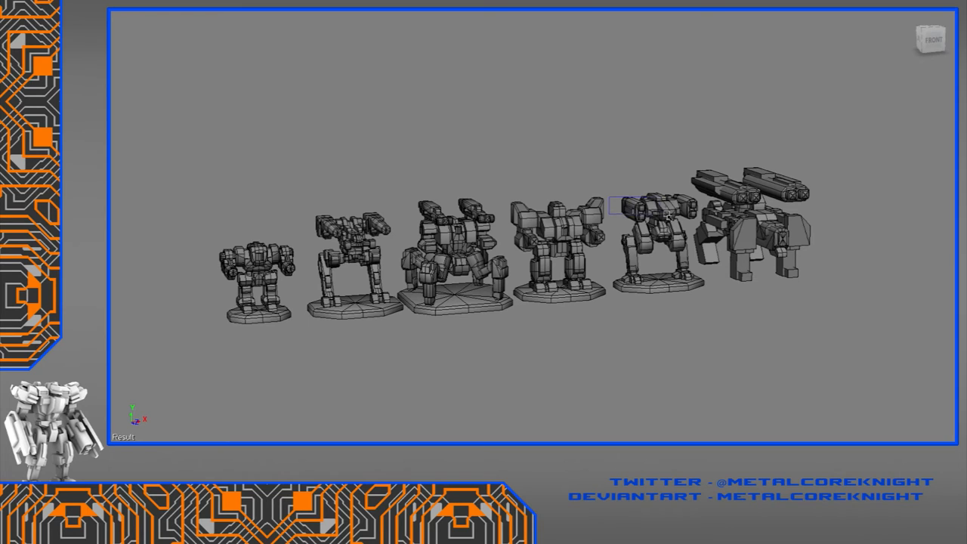
pyautogui.click(656, 208)
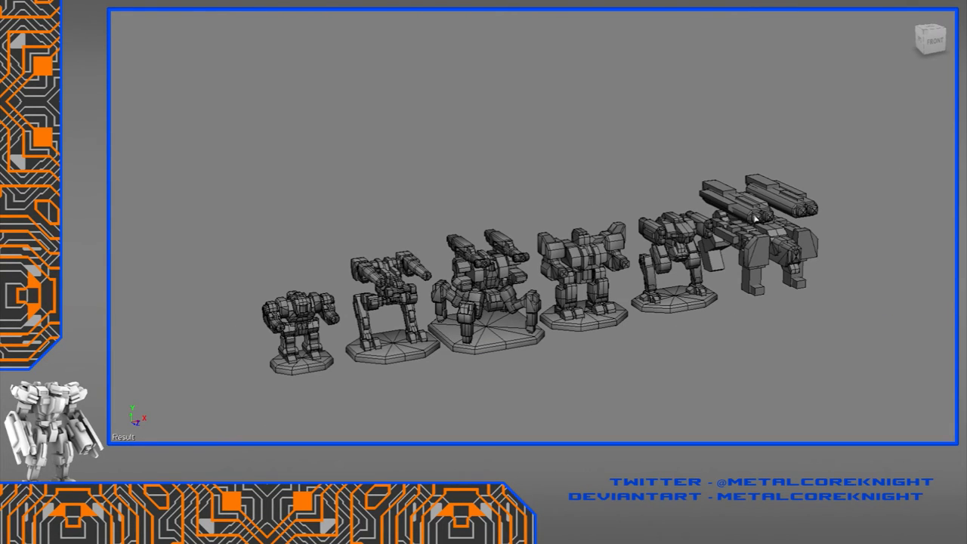
pyautogui.moveTo(497, 270)
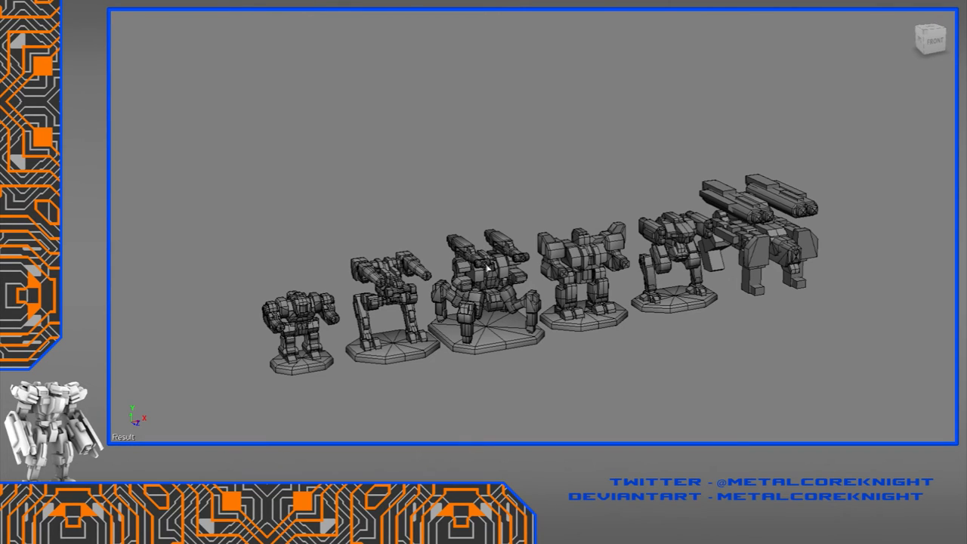
pyautogui.moveTo(678, 265)
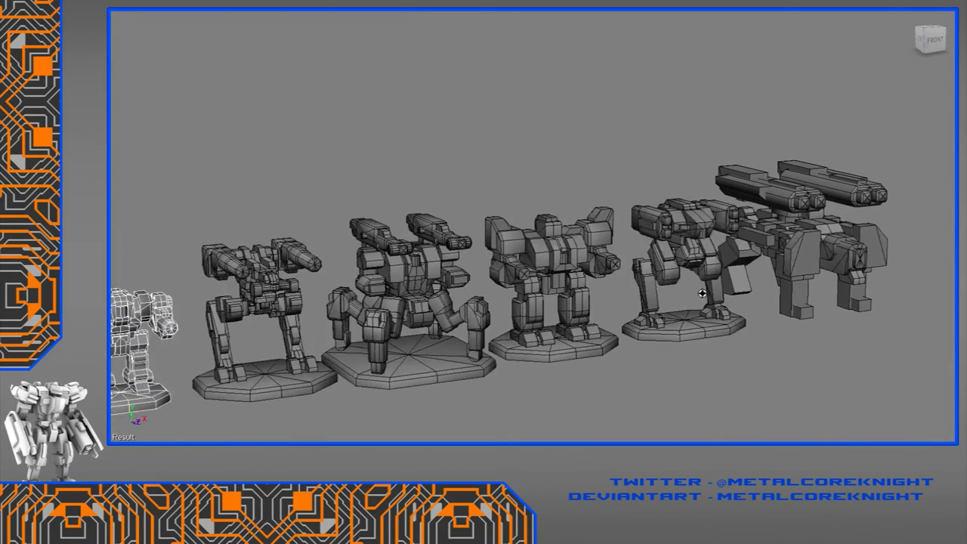
pyautogui.moveTo(703, 295); pyautogui.dragTo(804, 325)
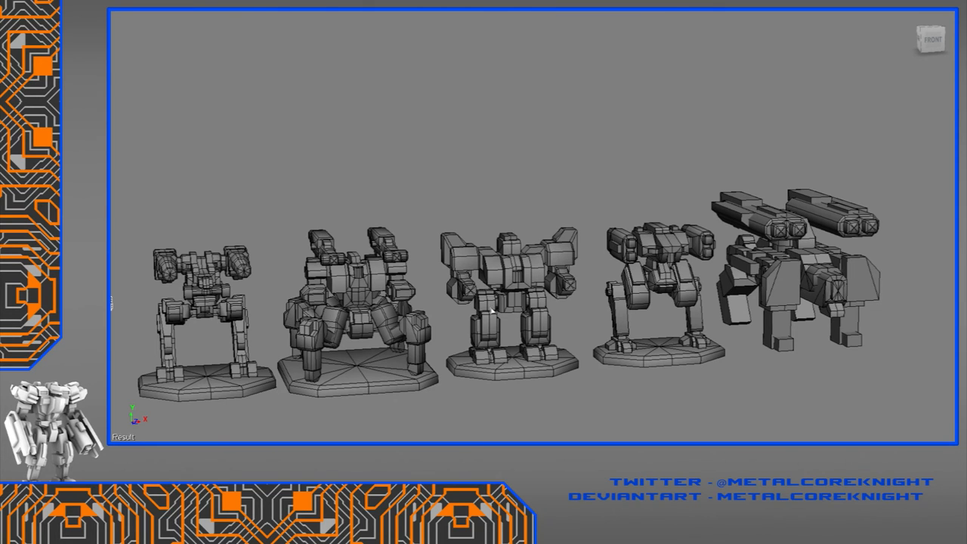
pyautogui.click(506, 295)
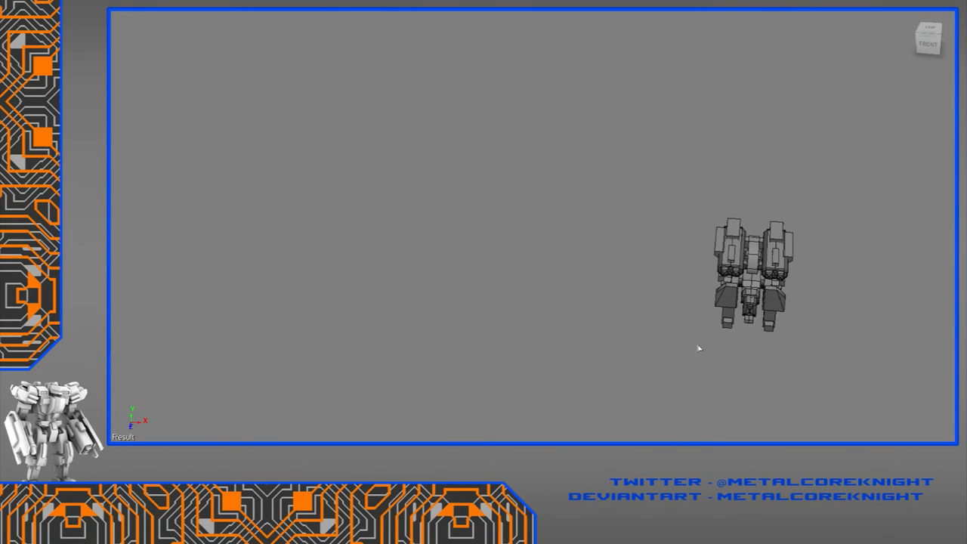
pyautogui.moveTo(821, 329)
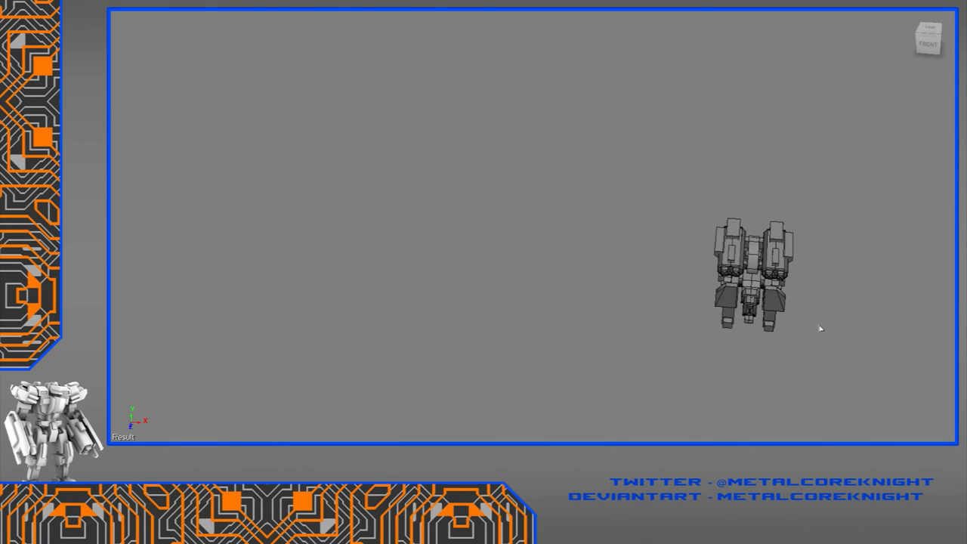